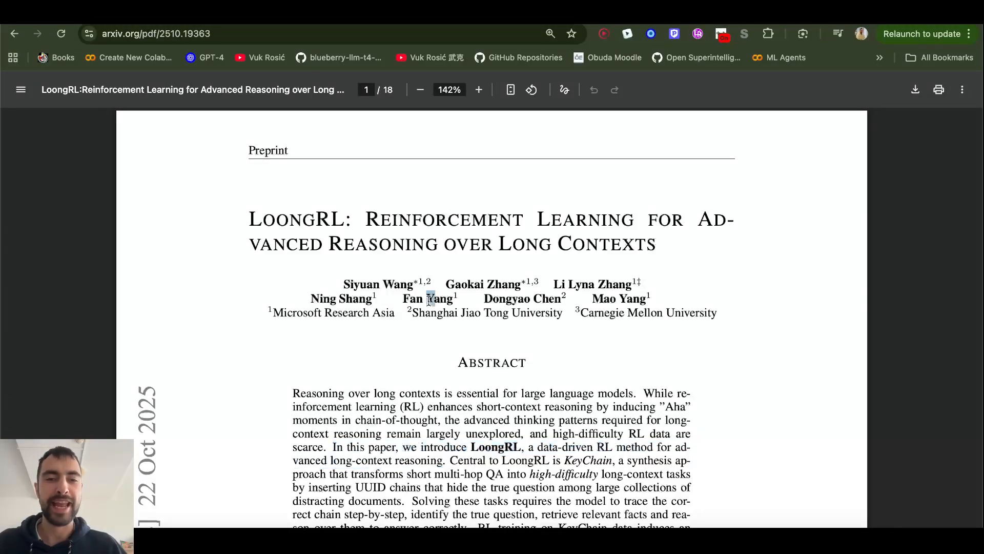
Step: Scroll to the LoongRL abstract and zoom the PDF to about 193%
scroll("down", 3)
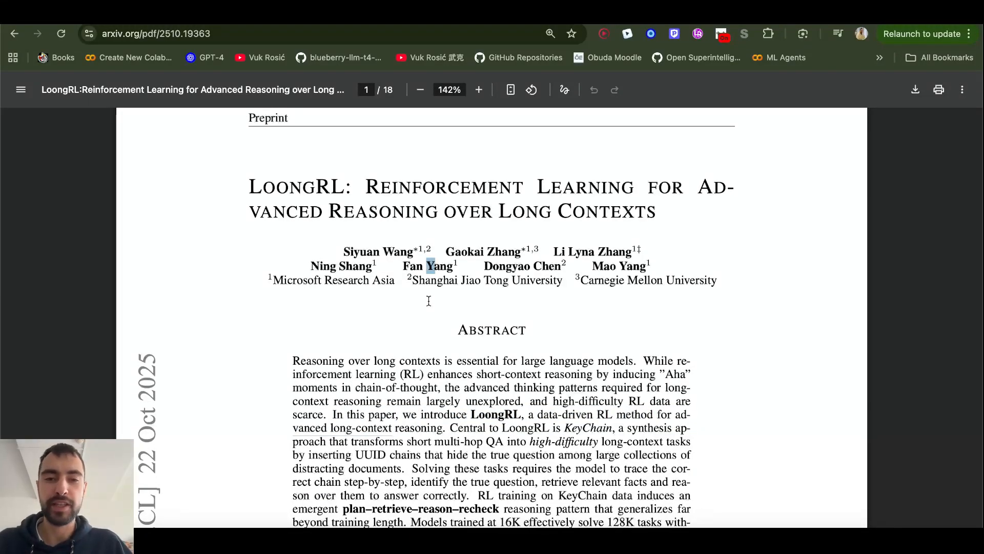
scroll("down", 3)
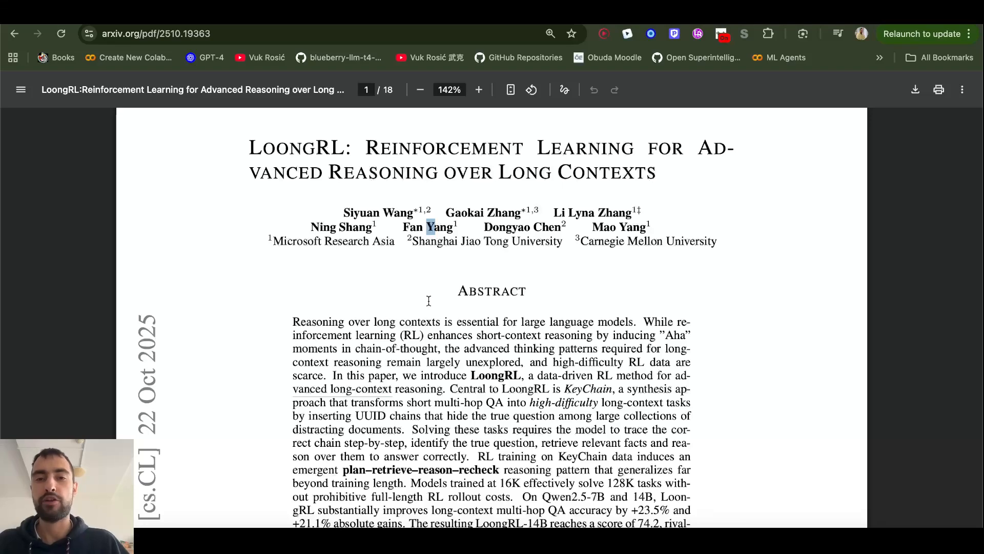
mouse_move(262, 168)
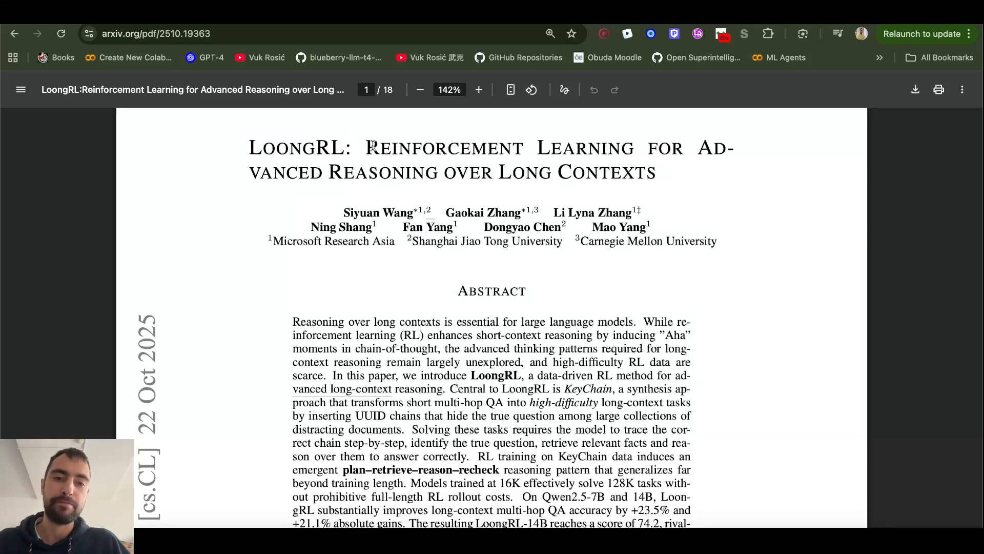
left_click(478, 89)
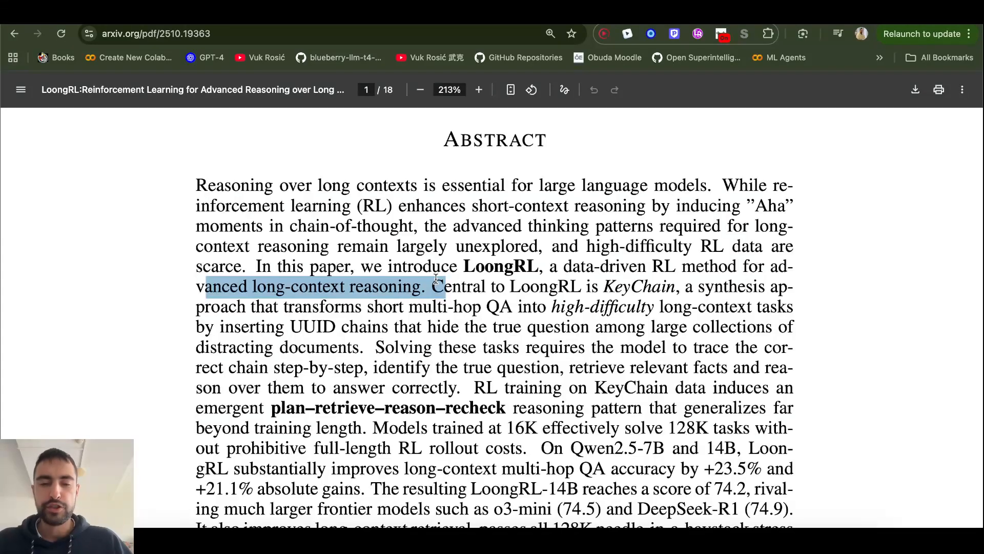
left_click(420, 89)
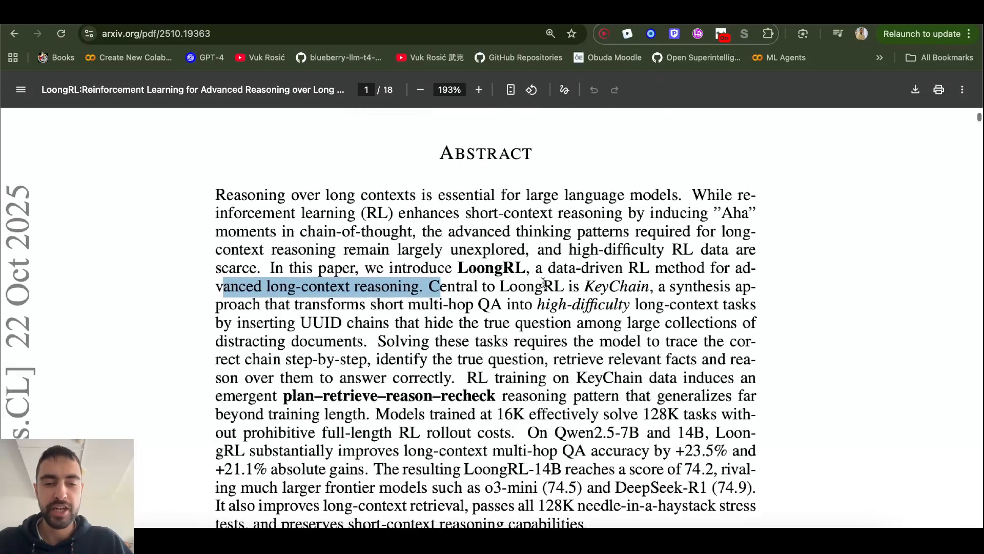
left_click(478, 89)
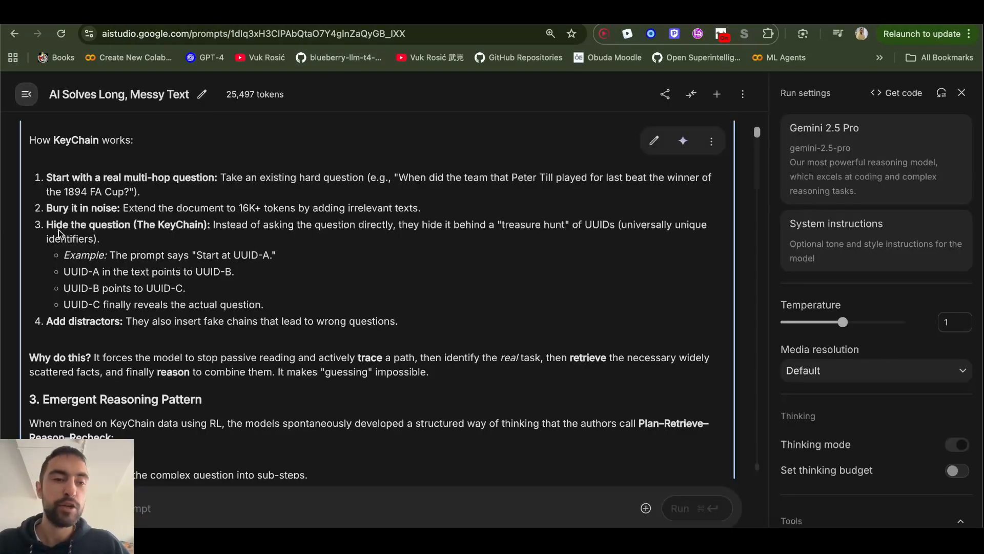
mouse_move(215, 332)
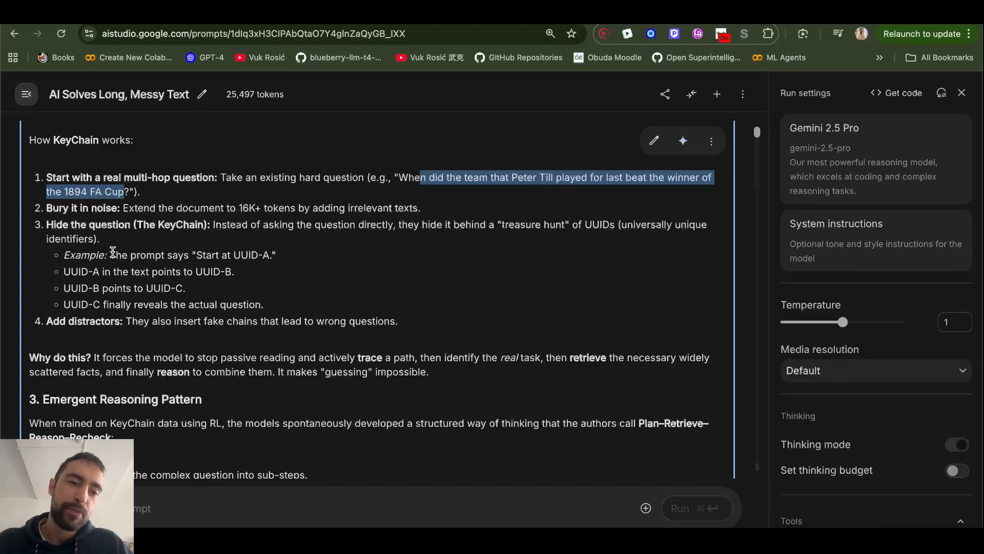
mouse_move(188, 255)
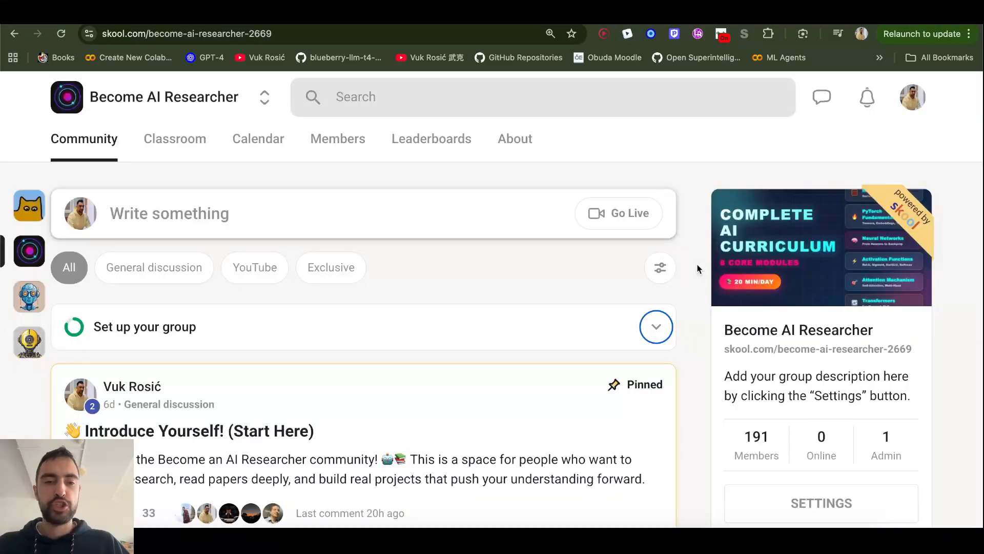
Step: Open the Become AI Researcher Classroom and browse modules like Math Not Scary and PyTorch Fundamentals
scroll("down", 3)
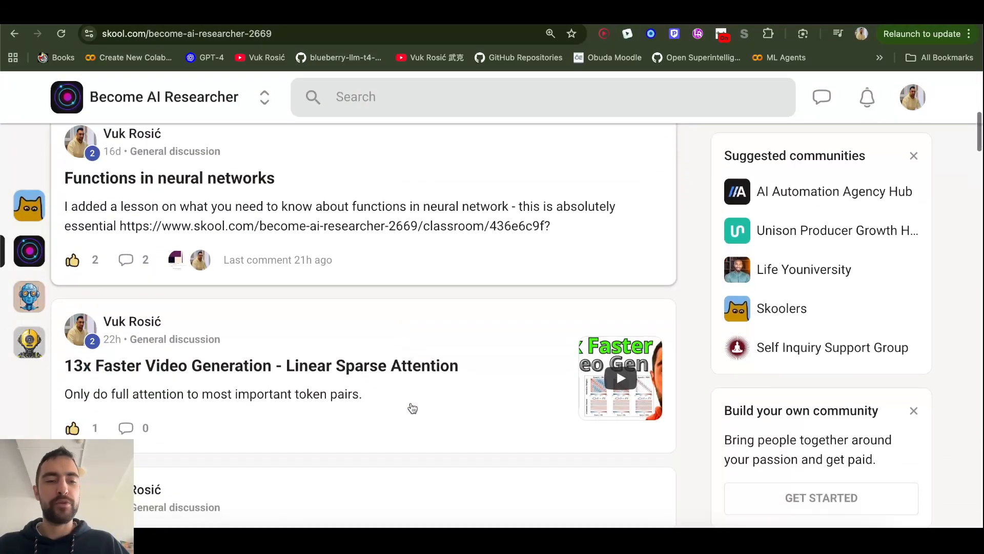
left_click(174, 138)
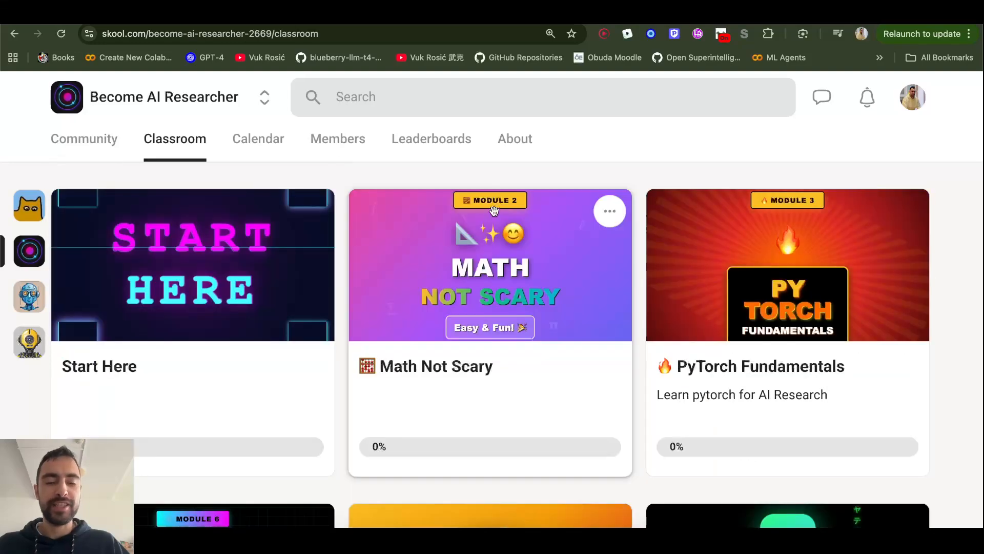
scroll("down", 3)
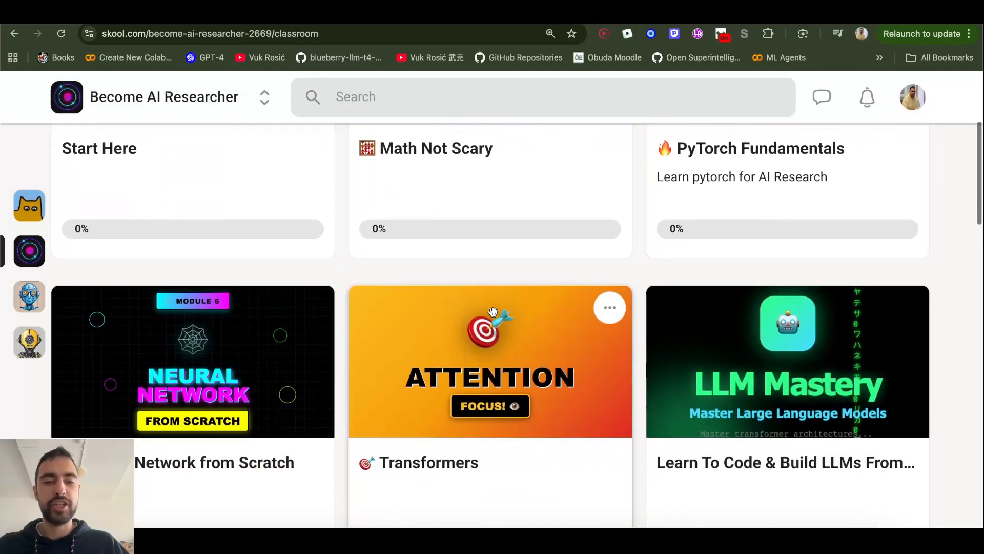
scroll("down", 3)
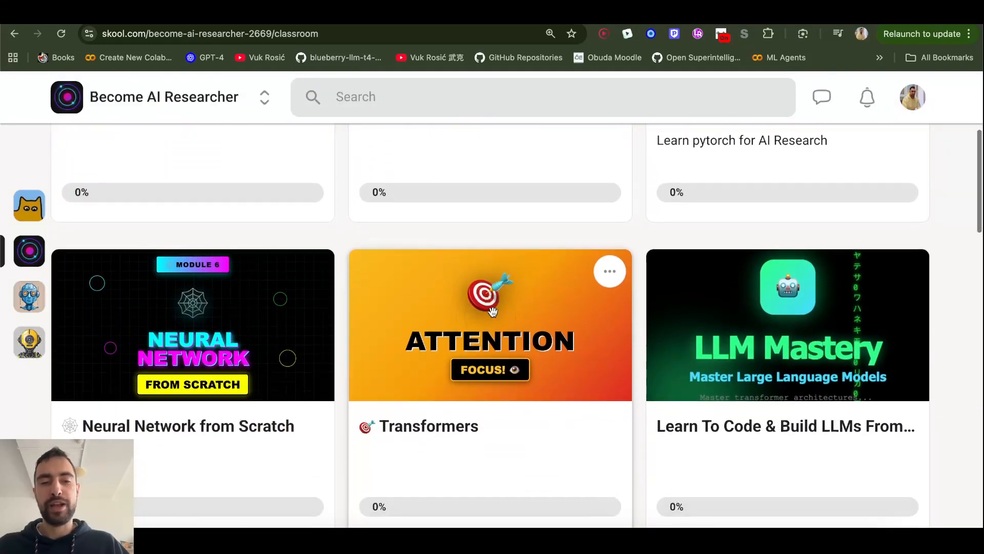
scroll("up", 3)
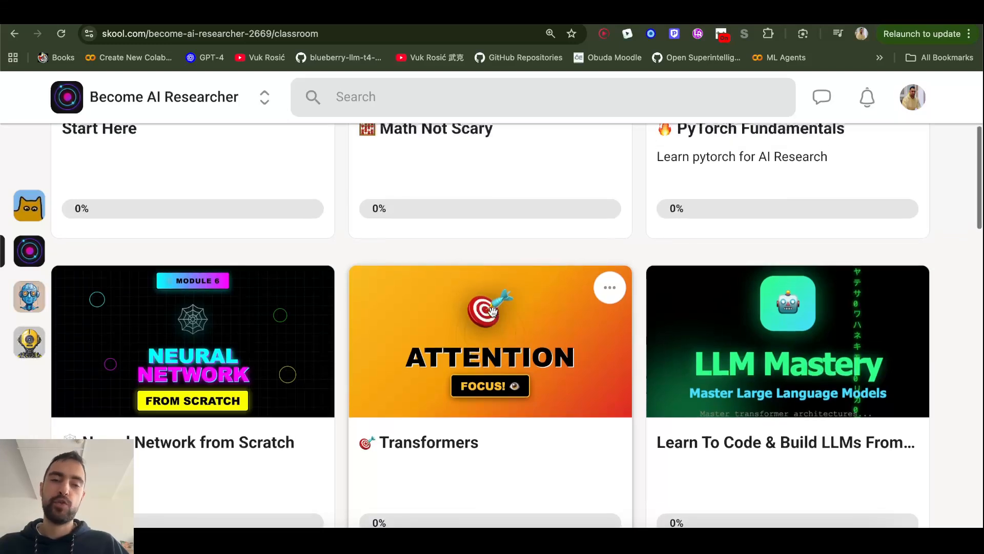
scroll("up", 3)
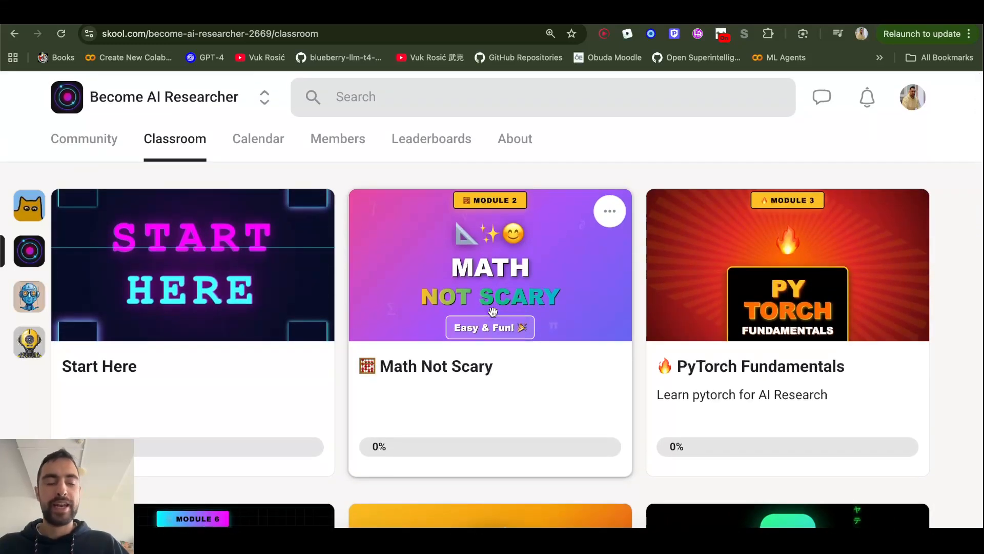
mouse_move(137, 148)
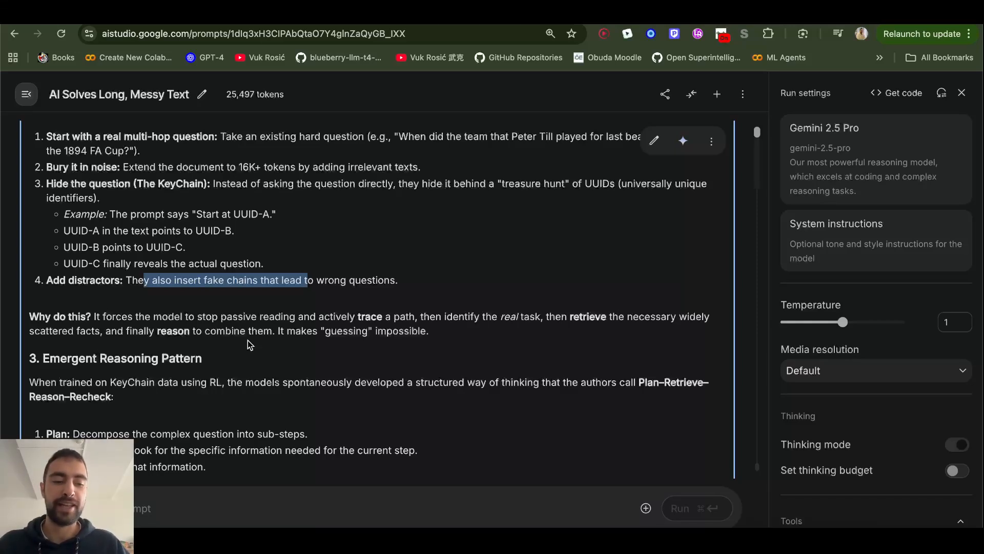
Step: Scroll to Gemini's KeyChain example reply and hide the Run settings panel
scroll("down", 3)
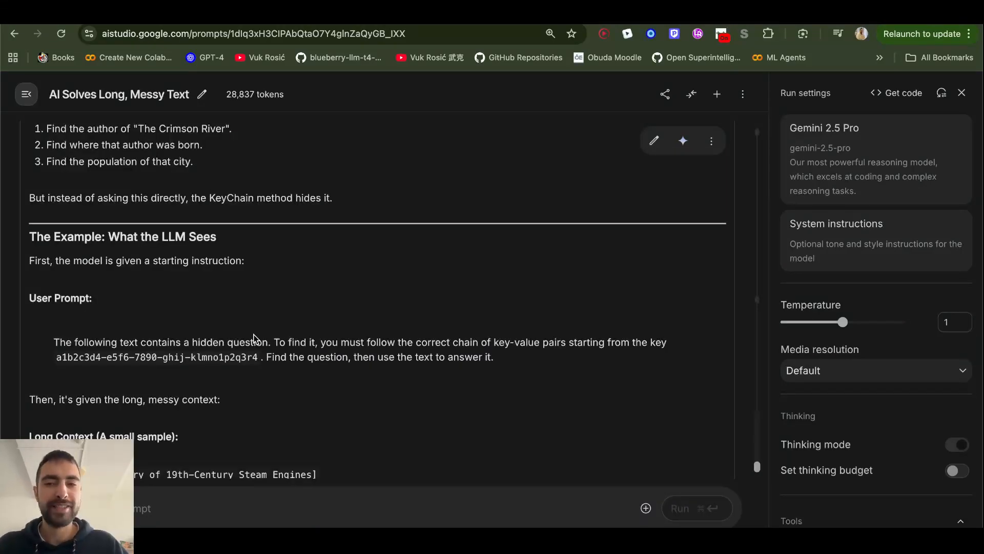
left_click(961, 93)
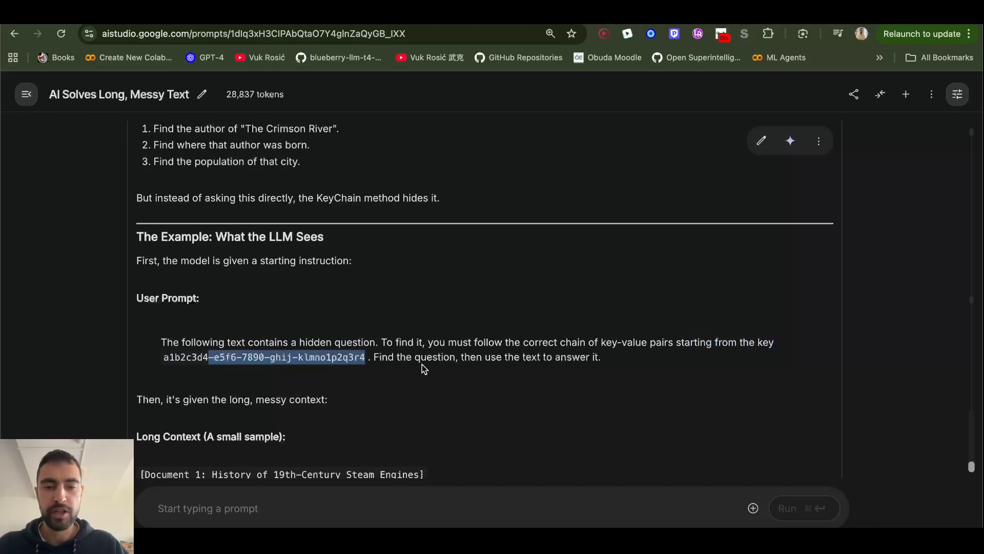
Step: Scroll to the Long Context sample and trace the keys across Documents 1–4
scroll("down", 3)
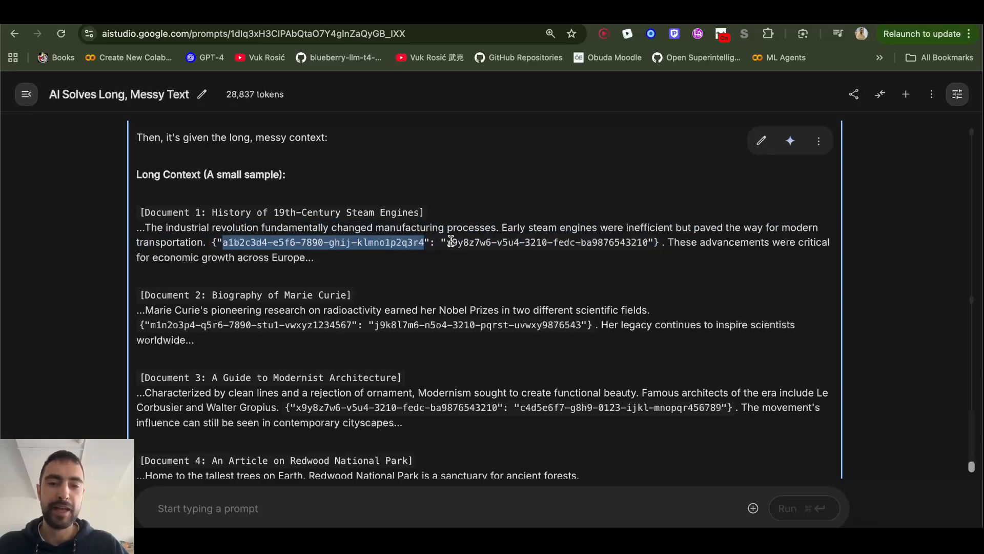
left_click(635, 242)
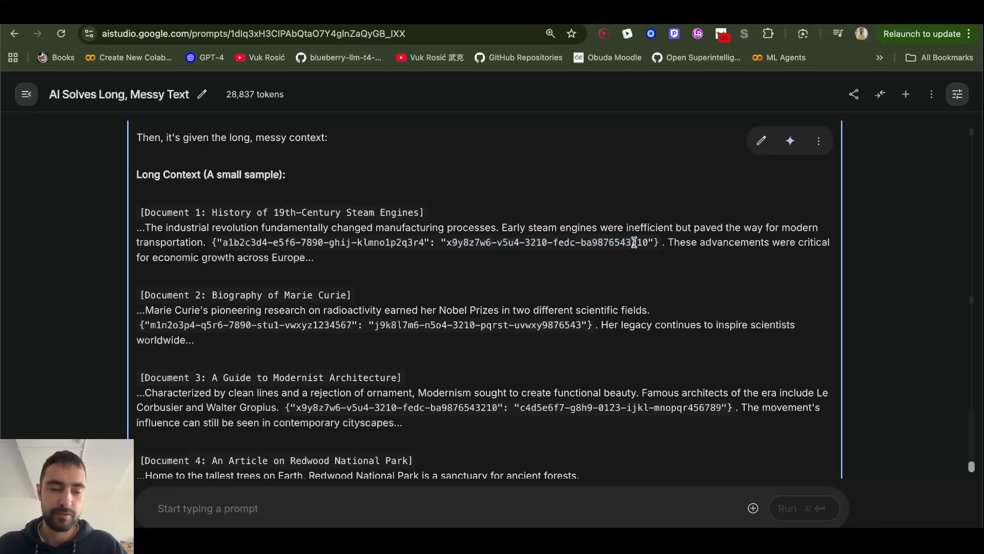
scroll("up", 3)
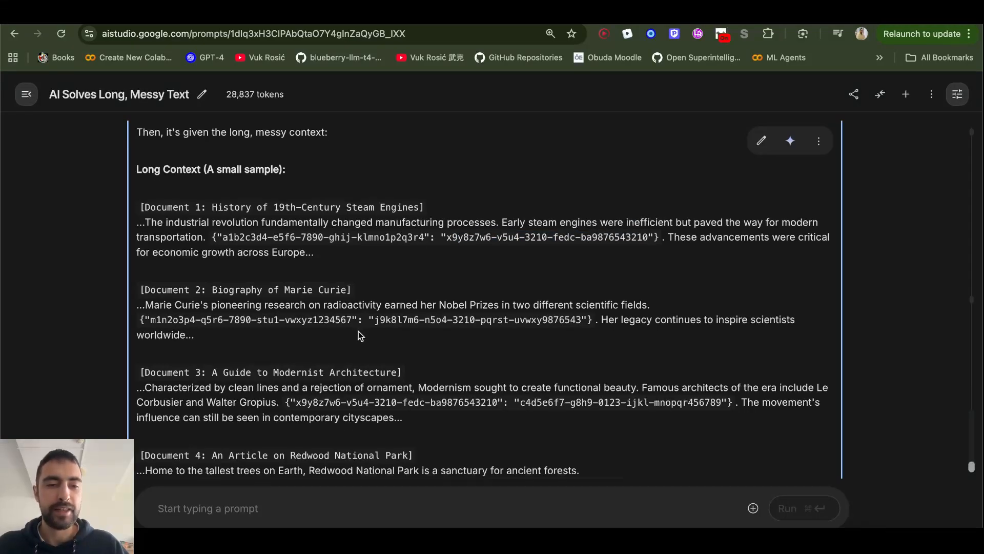
scroll("down", 3)
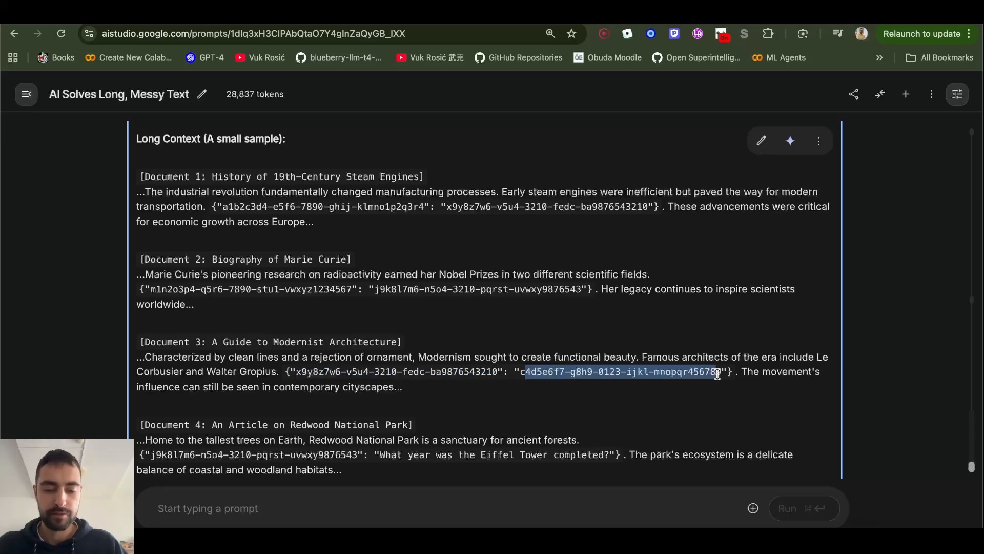
Step: Reach 'How the Model Must Think' and highlight the hidden question from Document 5
scroll("down", 3)
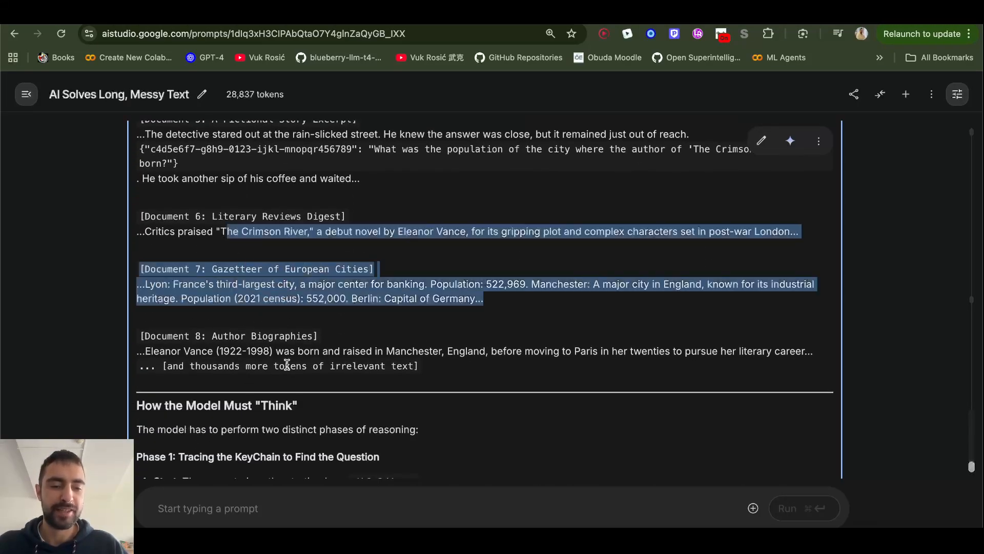
scroll("up", 3)
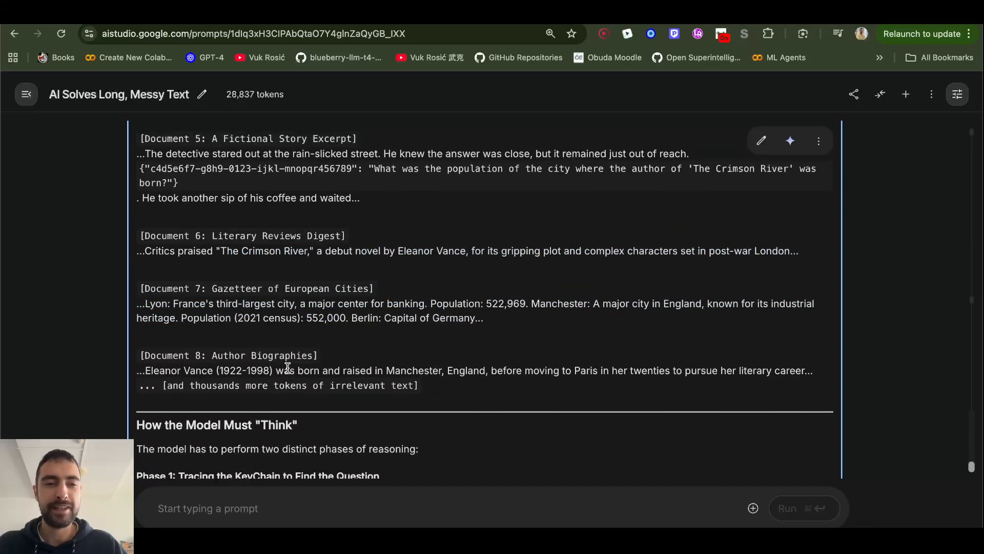
scroll("down", 3)
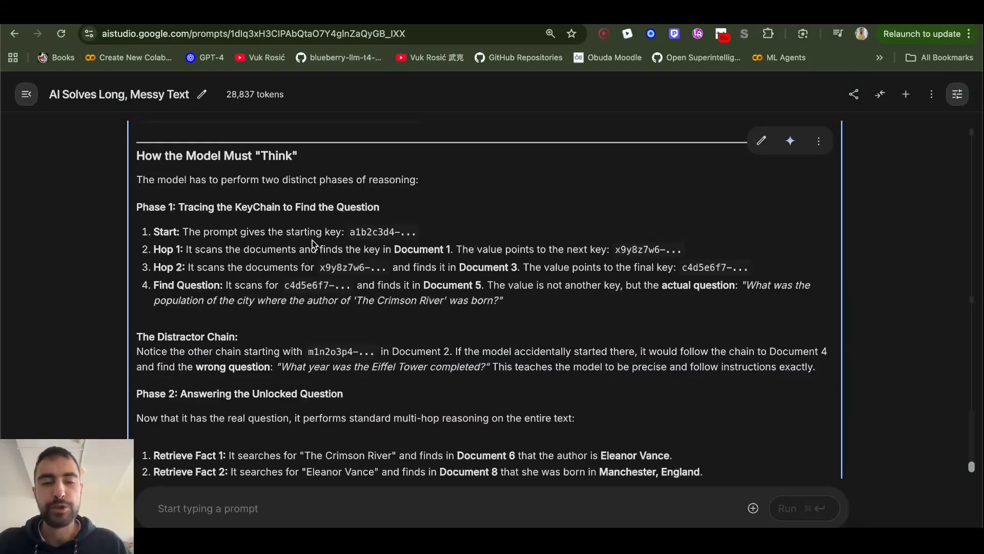
double_click(298, 284)
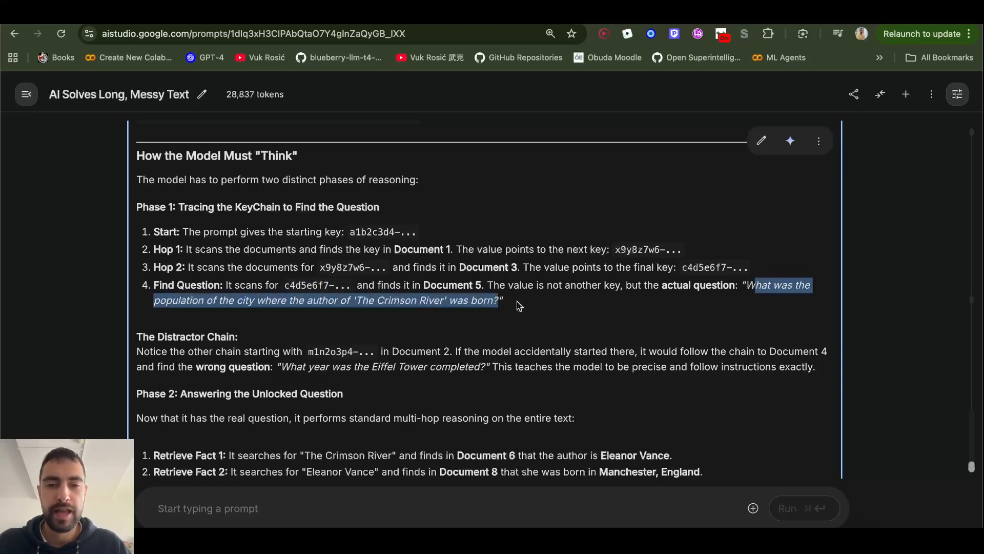
mouse_move(227, 295)
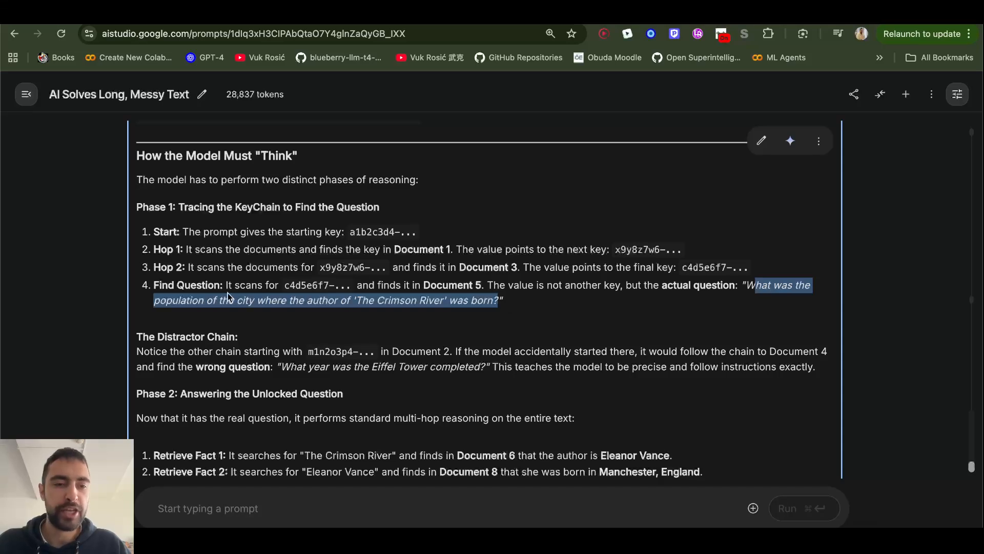
mouse_move(359, 300)
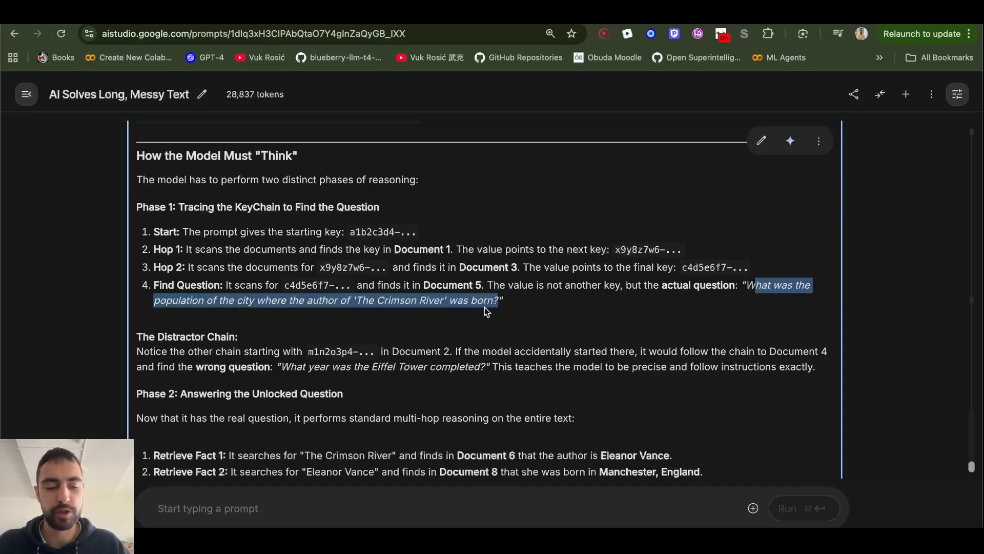
scroll("down", 3)
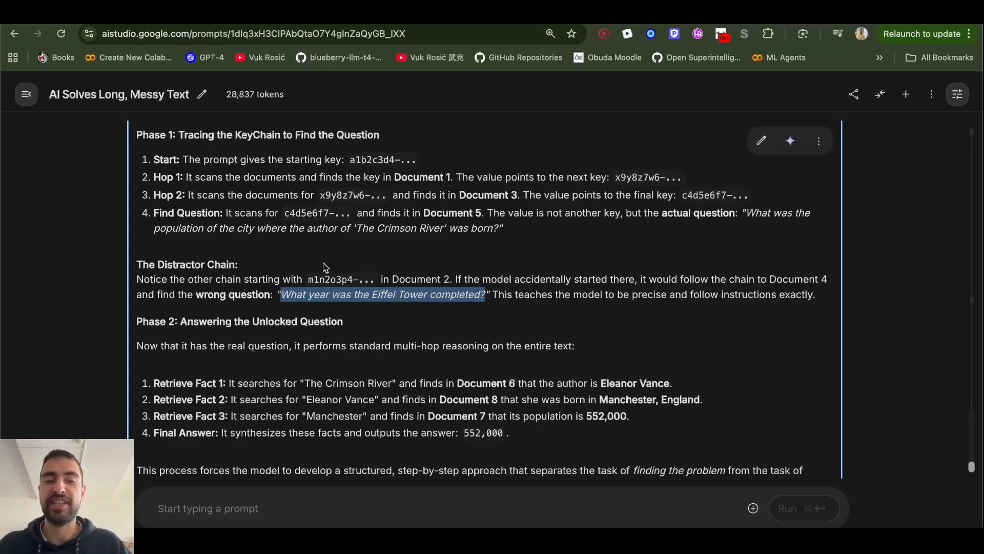
mouse_move(307, 282)
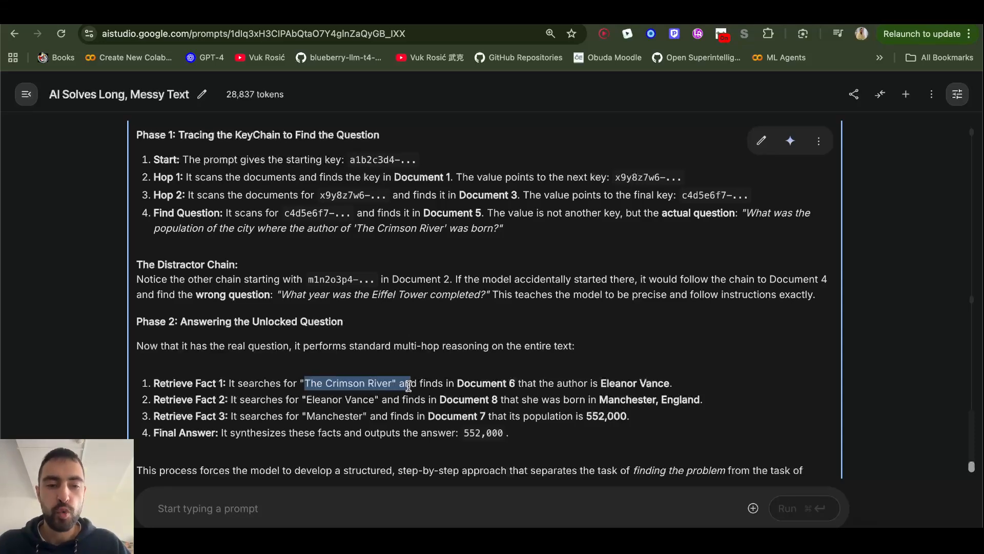
Step: Clear The Crimson River highlight and scroll through Phase 2 to the 552,000 answer
left_click(383, 383)
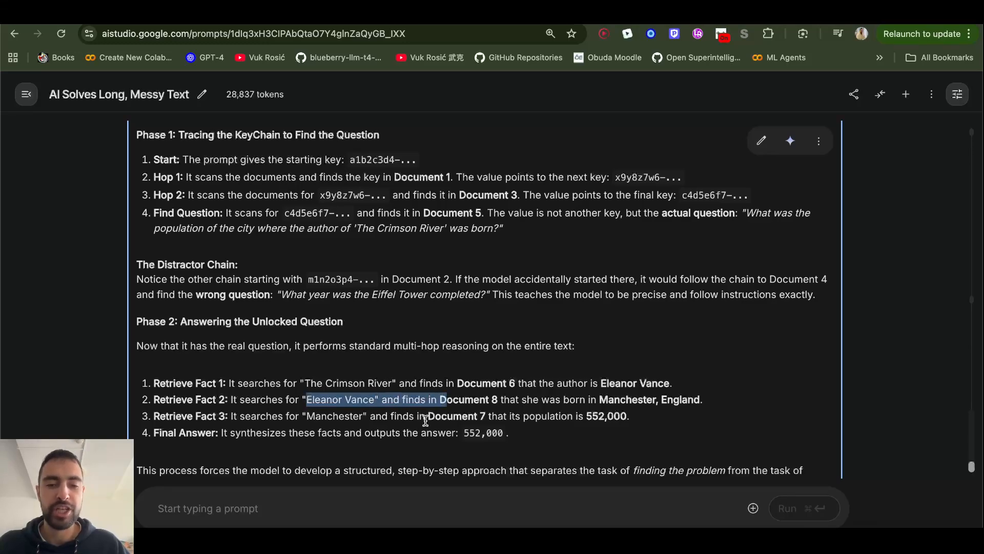
scroll("down", 3)
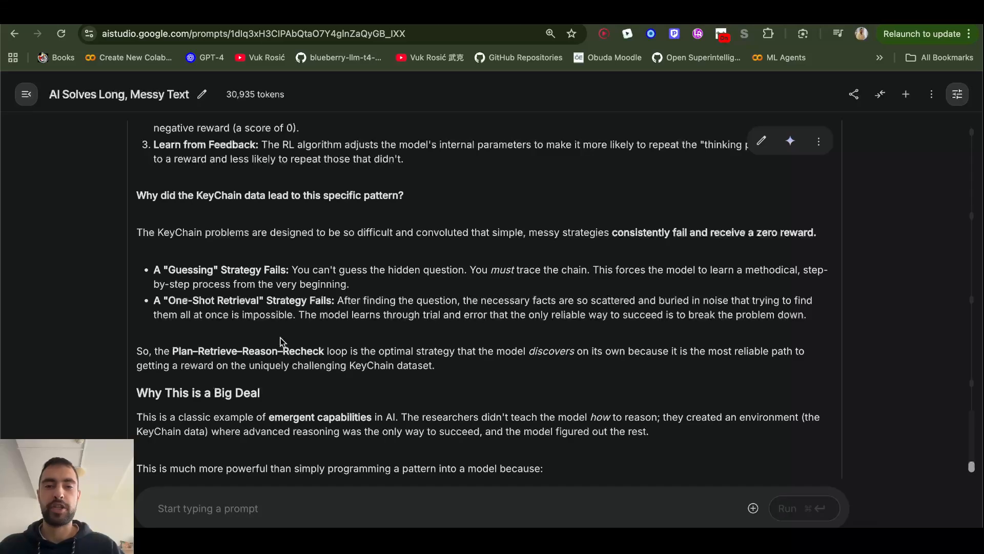
mouse_move(394, 264)
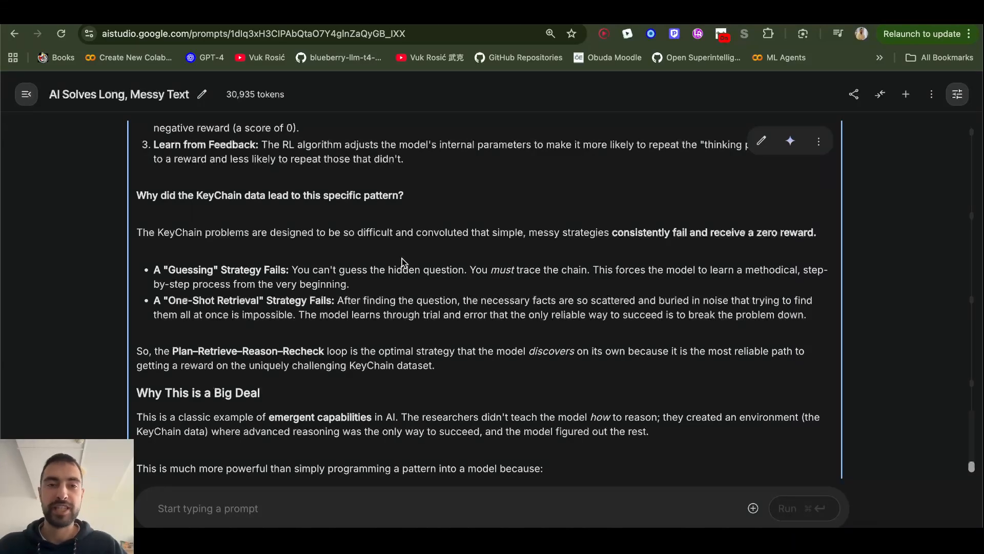
mouse_move(587, 341)
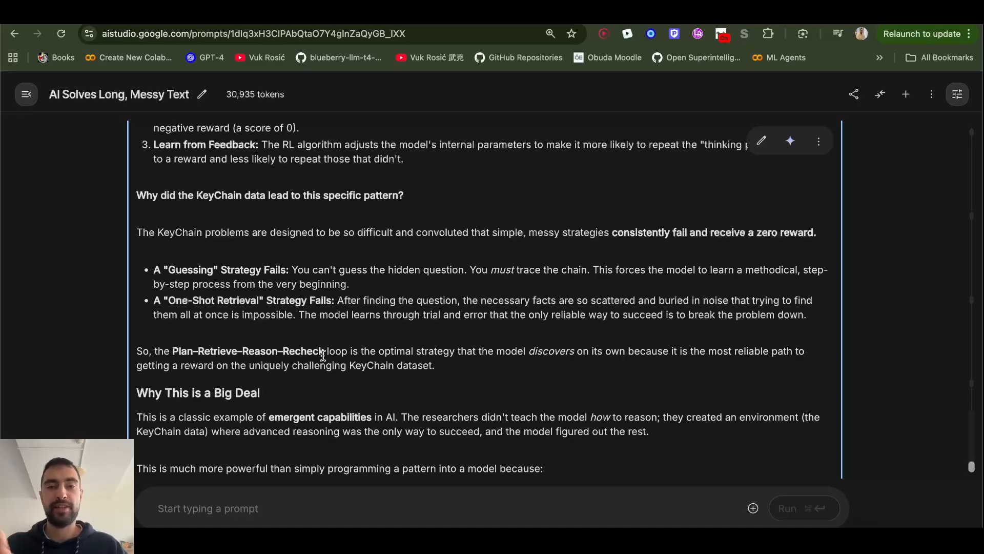
Step: Scroll to the section on whether the model literally names the Plan-Retrieve-Reason-Recheck loop
scroll("down", 3)
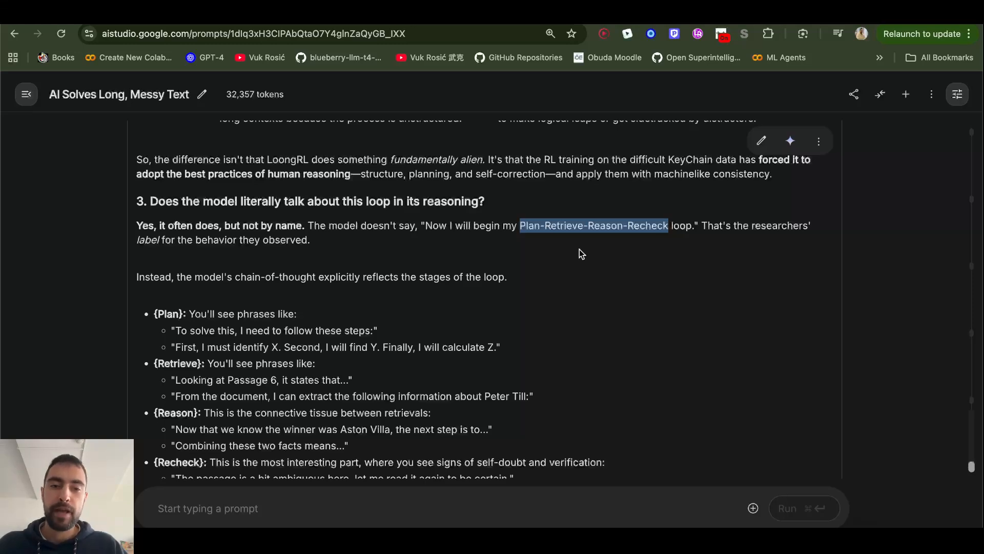
mouse_move(599, 252)
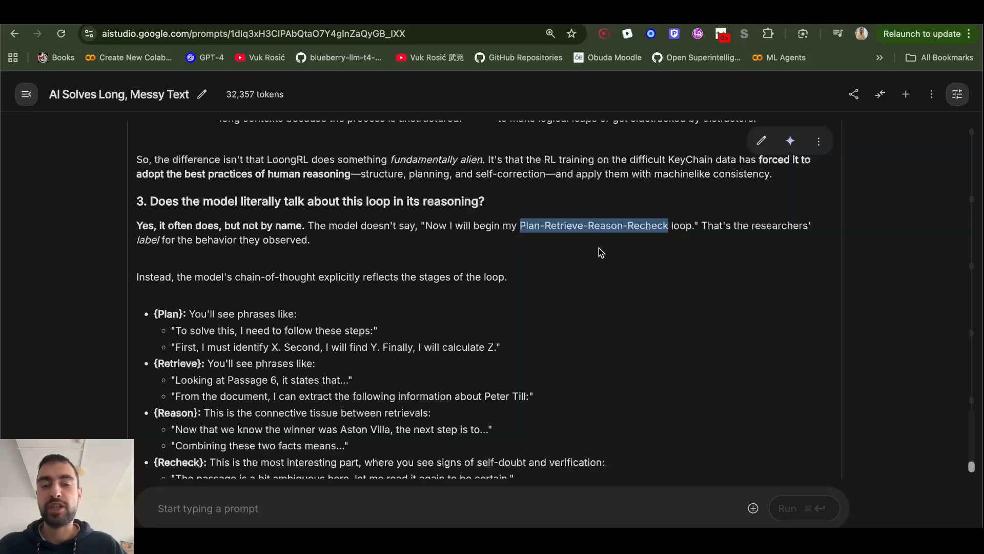
scroll("down", 3)
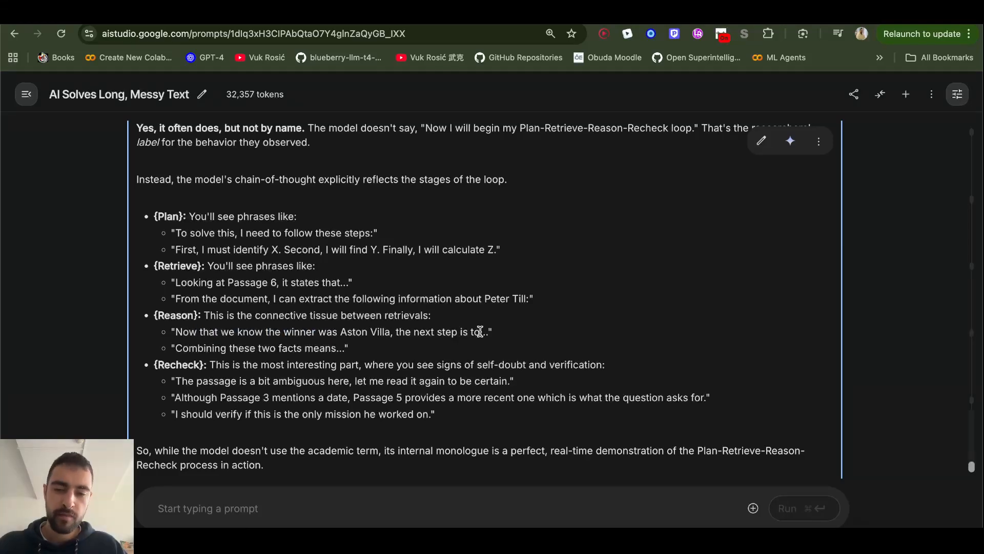
double_click(179, 364)
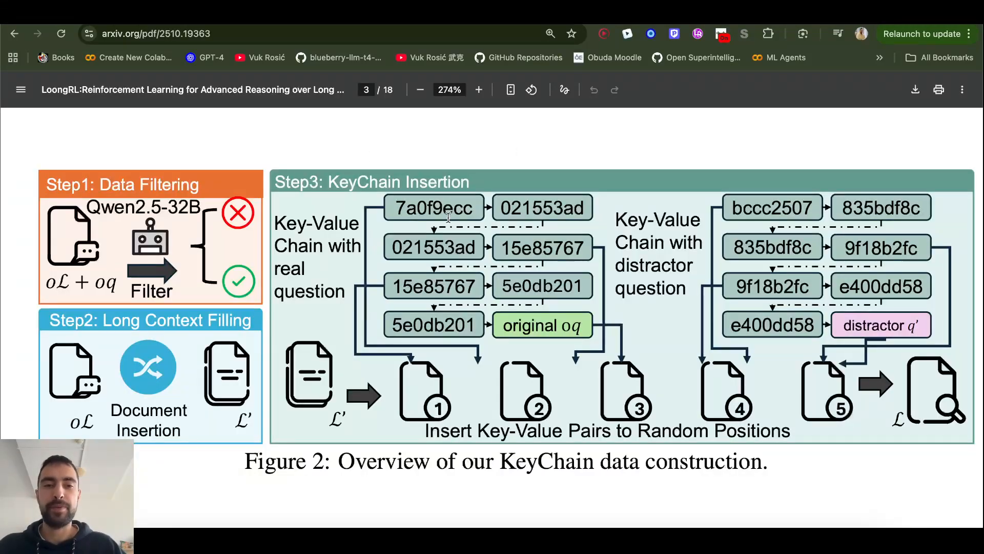
mouse_move(477, 258)
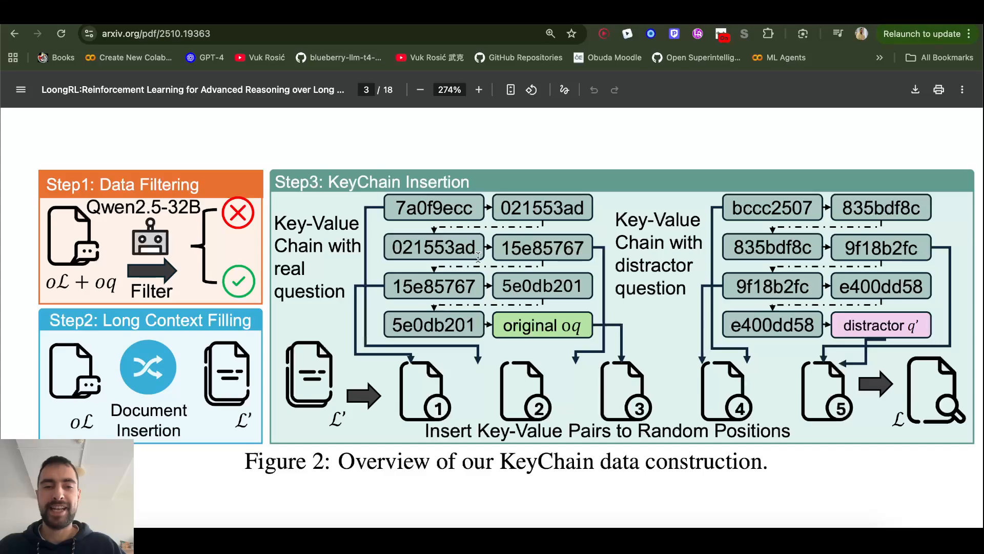
Step: Zoom into Figure 2's KeyChain Insertion diagram and pan across both key-value chains
left_click(479, 90)
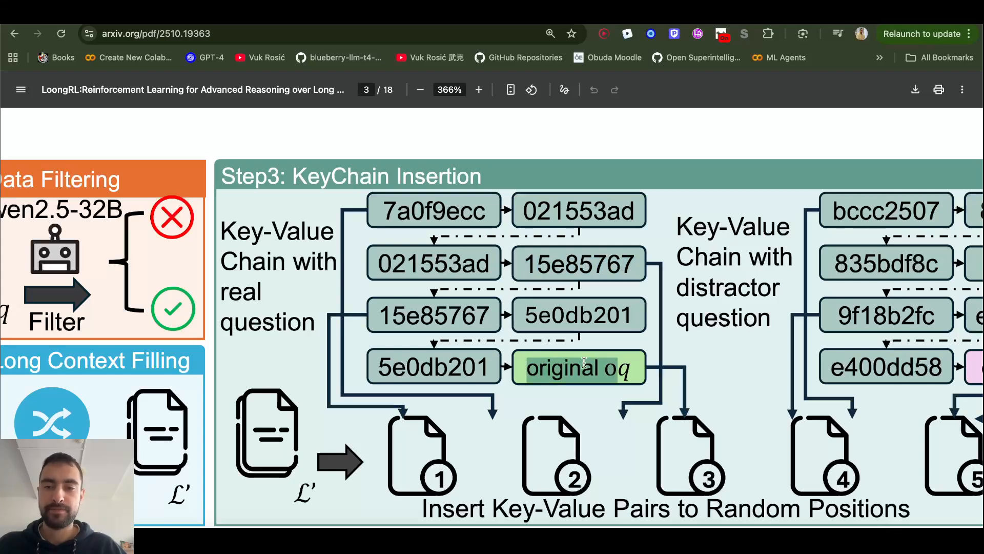
scroll("right", 3)
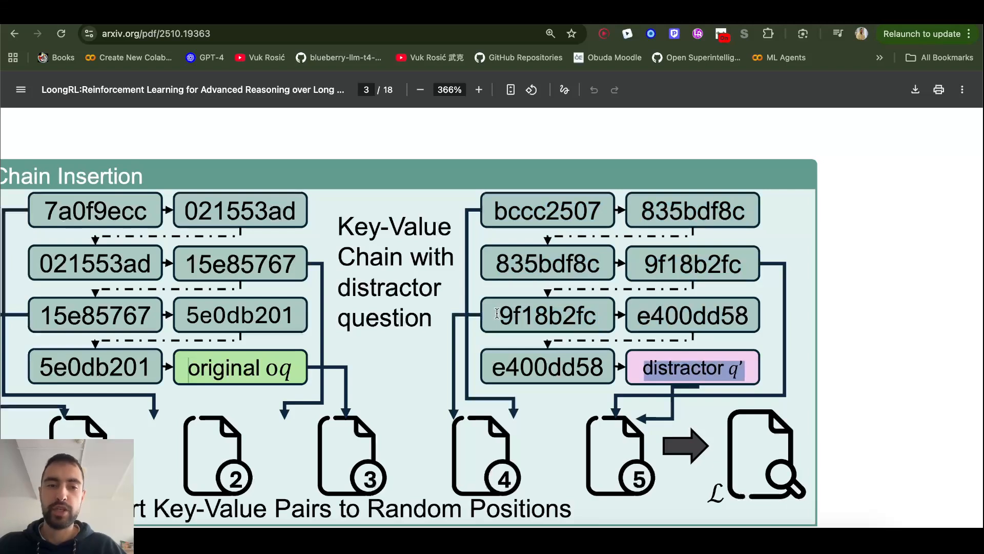
scroll("left", 3)
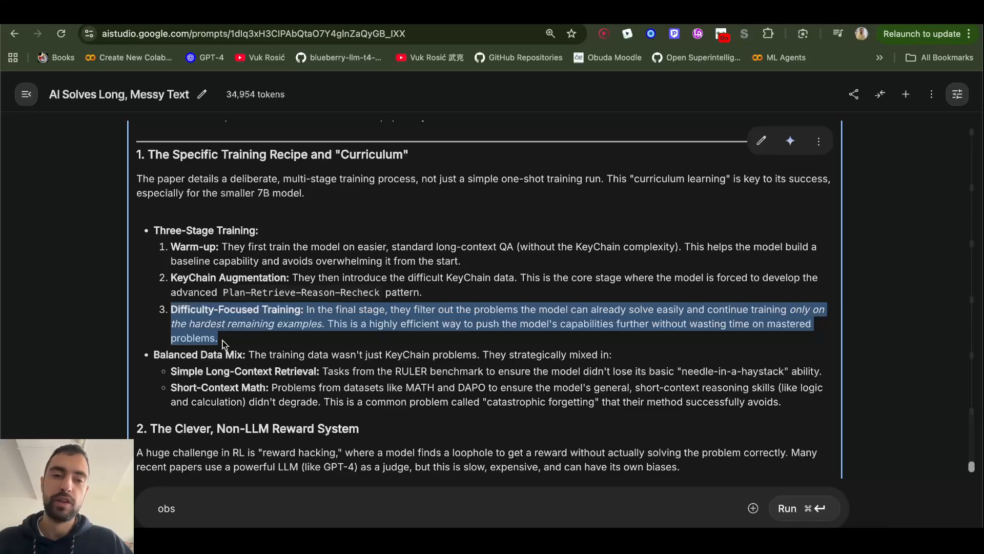
mouse_move(292, 271)
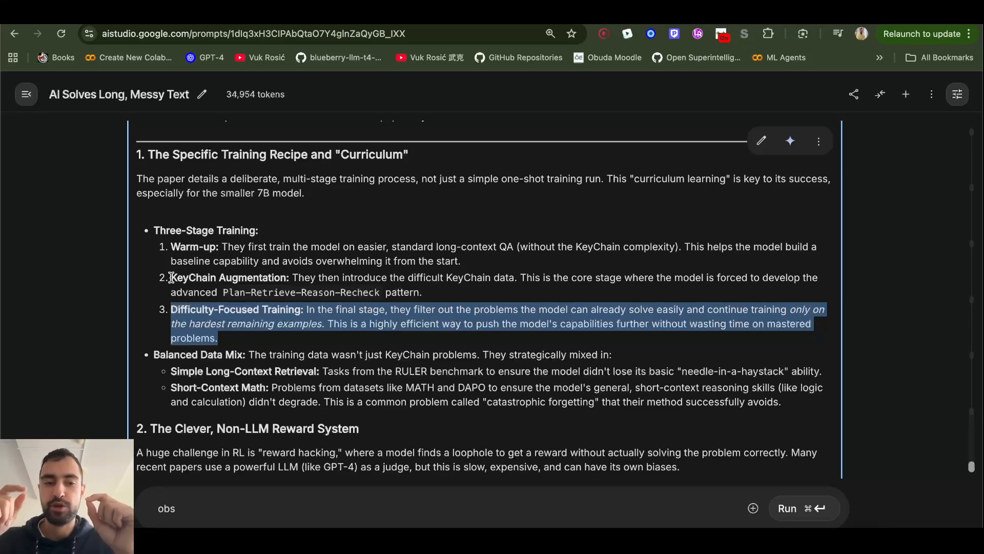
mouse_move(182, 364)
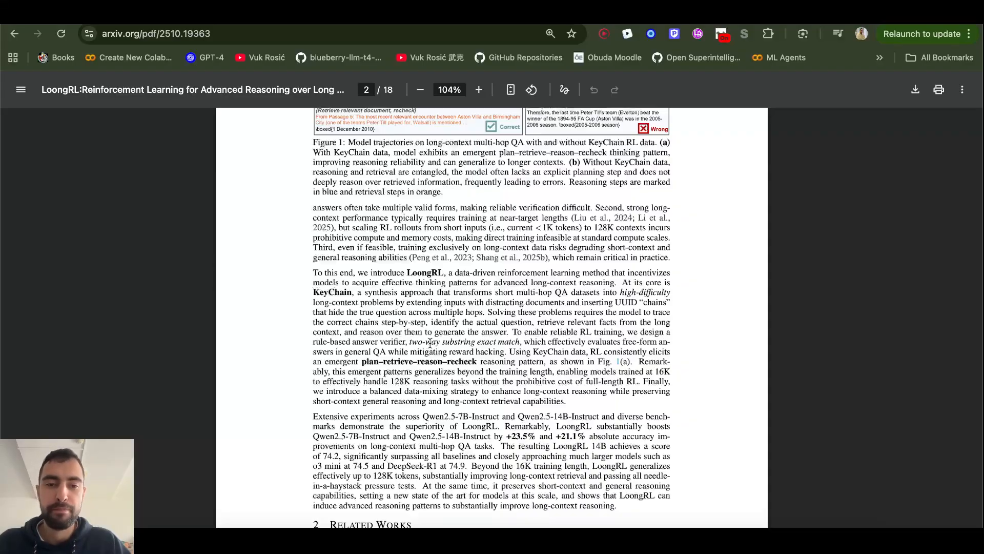
Step: Adjust the PDF zoom and scroll to page 8's results table and Figure 3 heatmaps
left_click(479, 89)
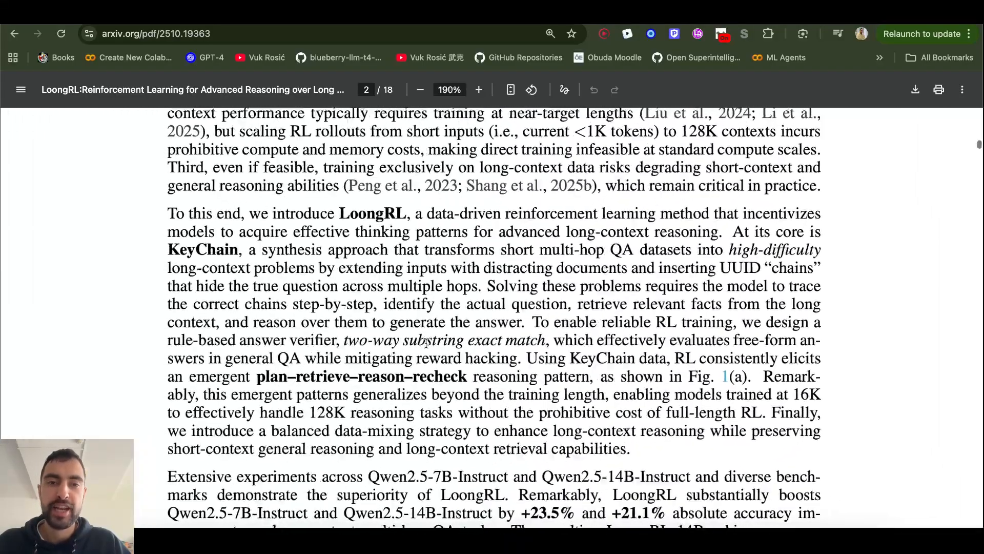
left_click(419, 89)
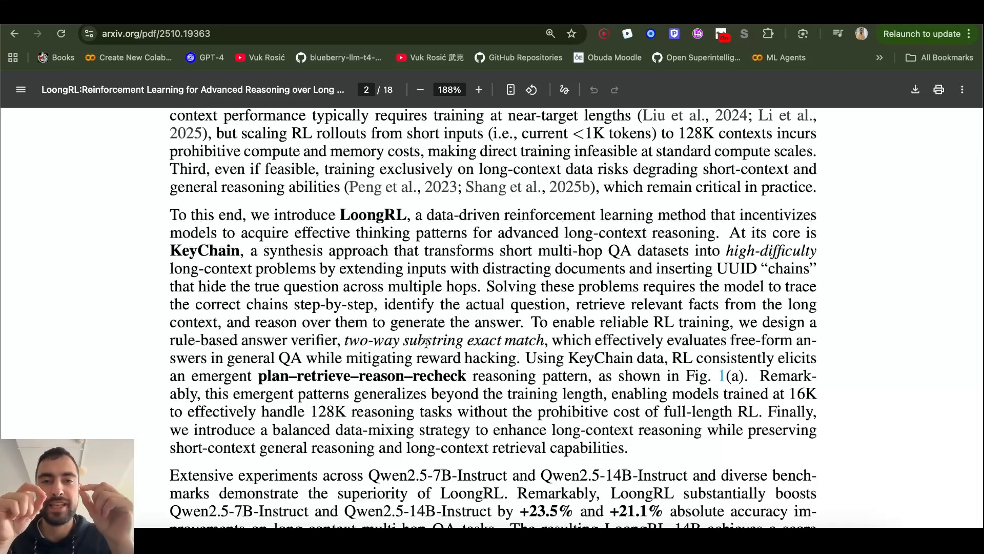
scroll("down", 3)
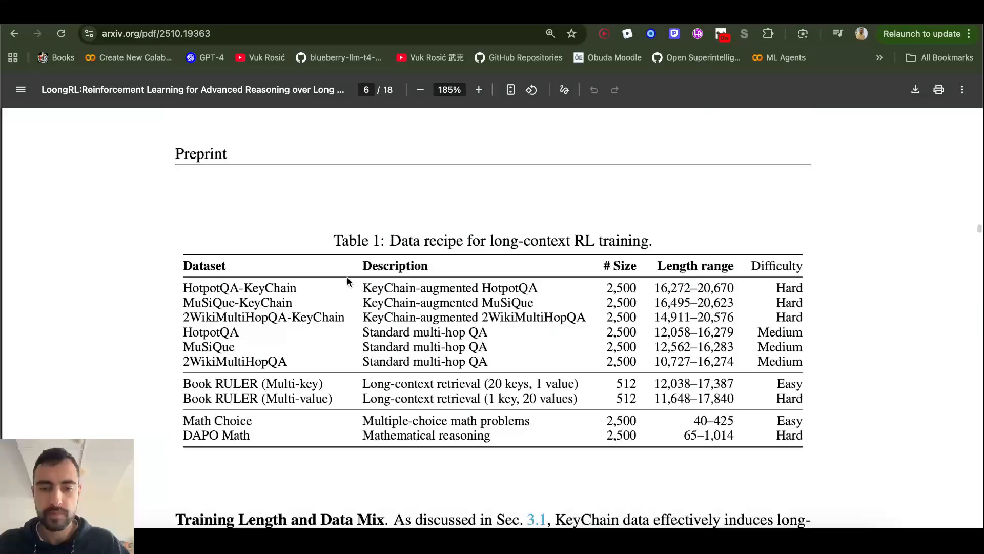
scroll("down", 3)
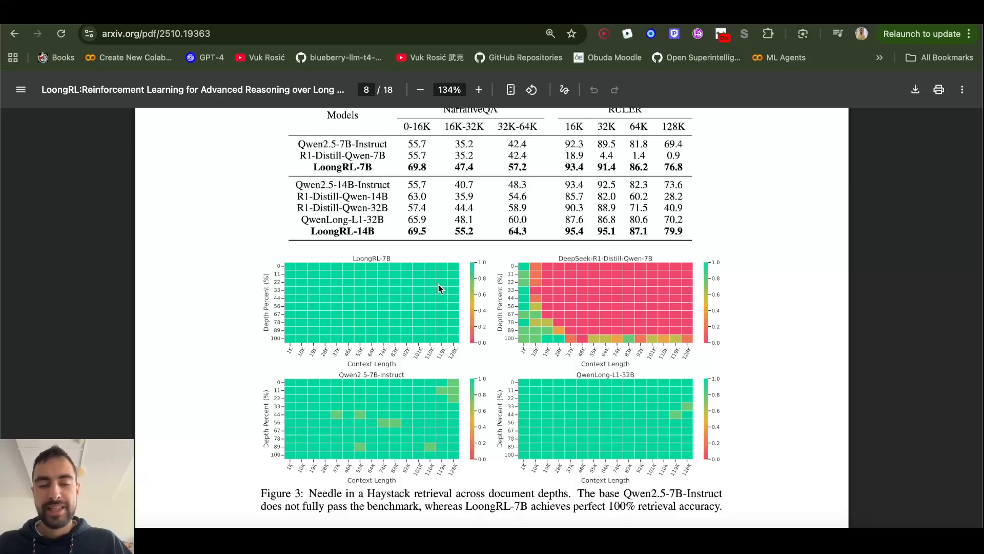
mouse_move(535, 300)
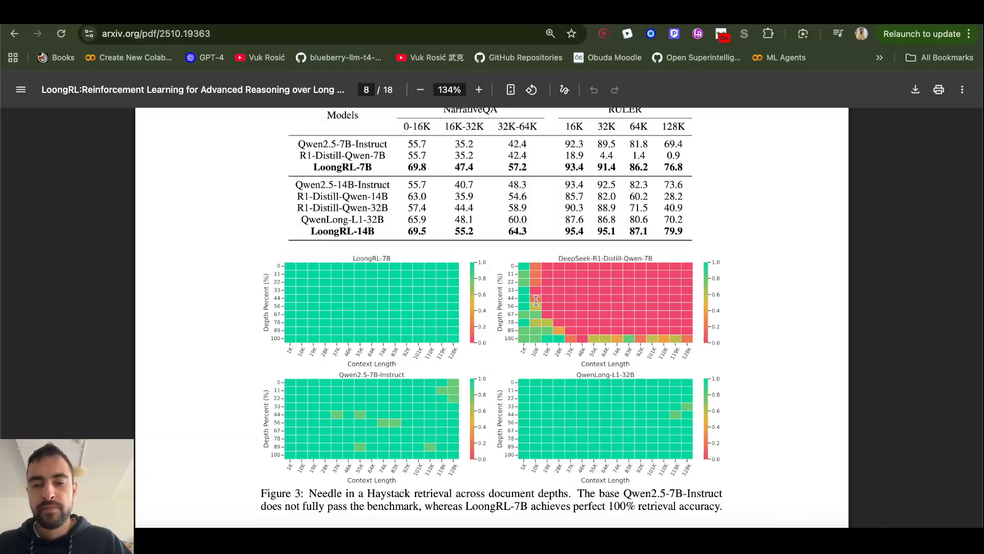
Step: Zoom into the page 8 table, mark LoongRL-7B's 76.8 at 128K, and reach Figure 4
left_click(479, 89)
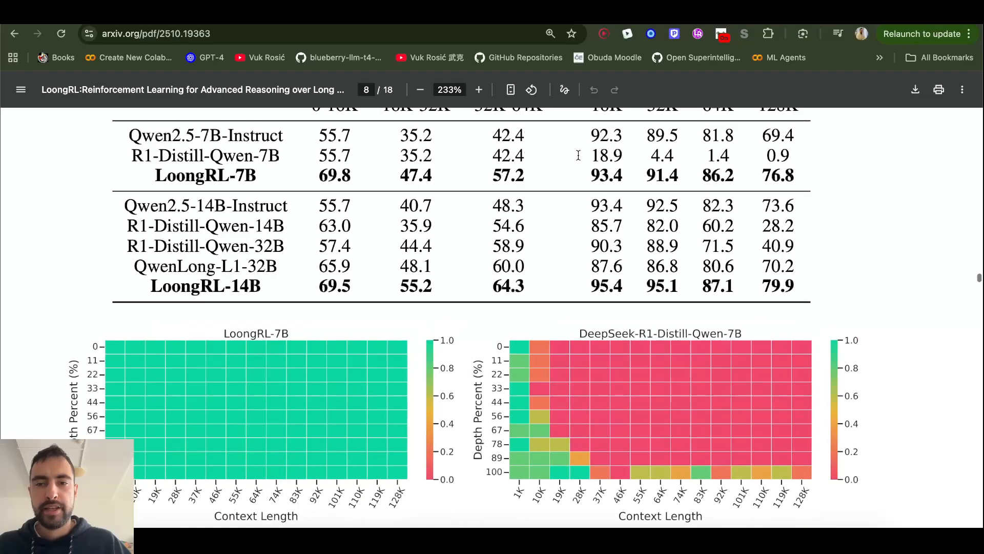
left_click(479, 89)
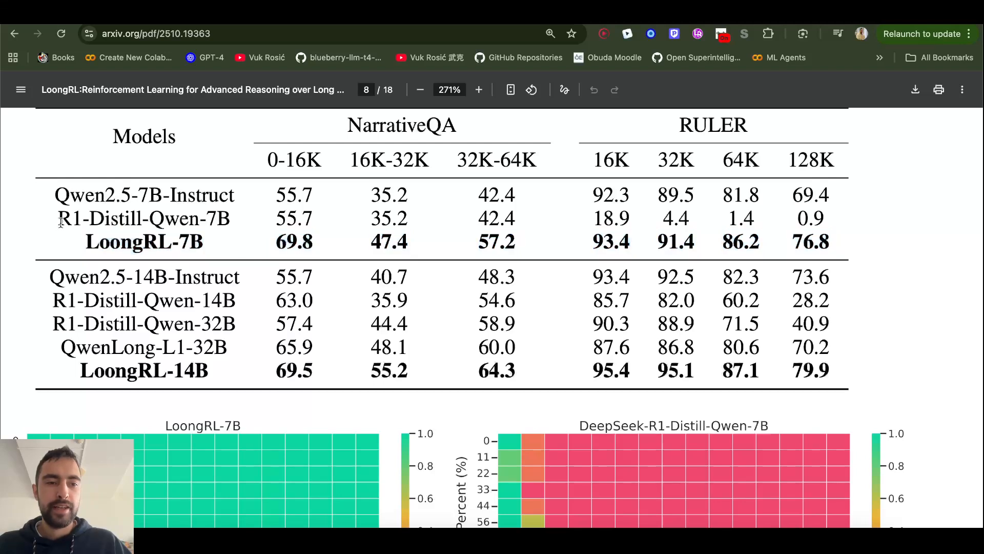
double_click(141, 218)
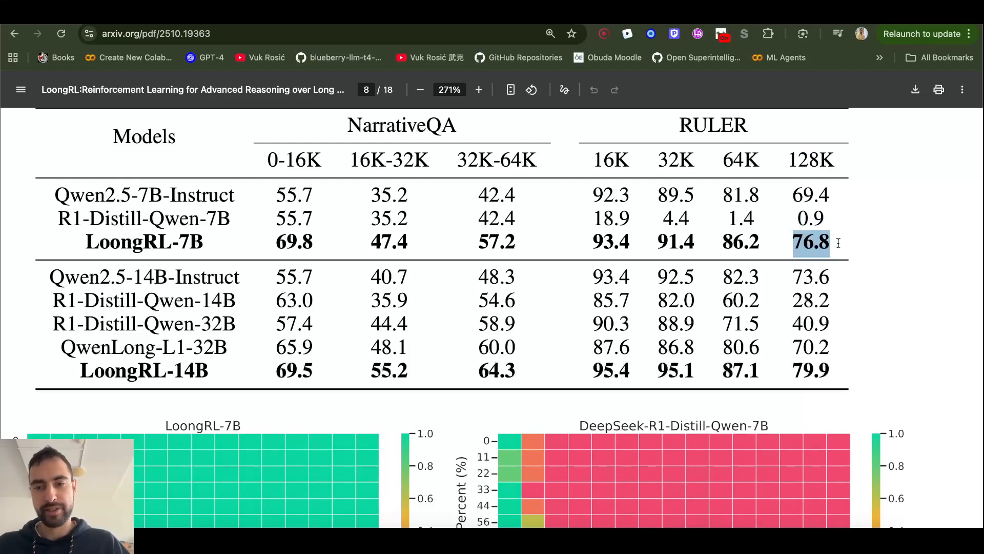
scroll("down", 3)
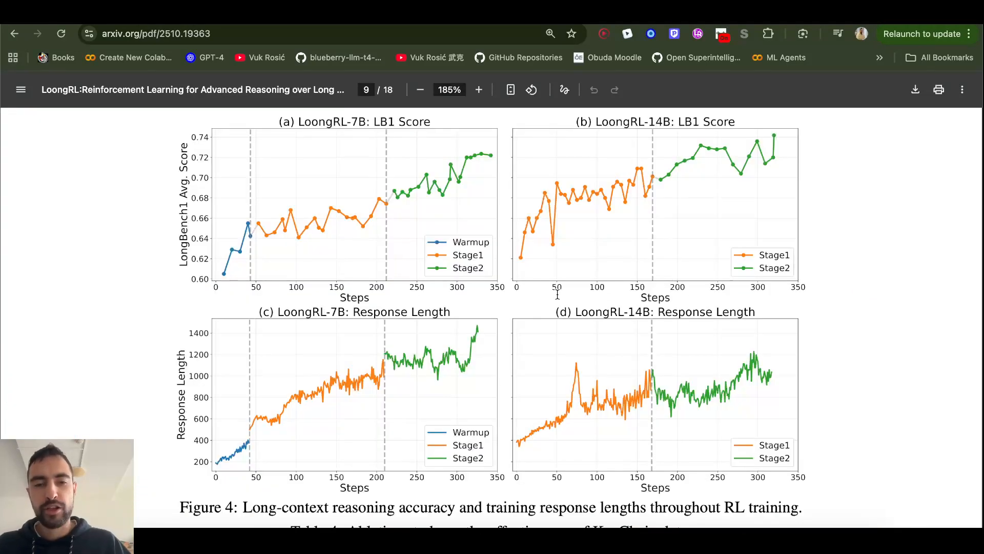
mouse_move(404, 201)
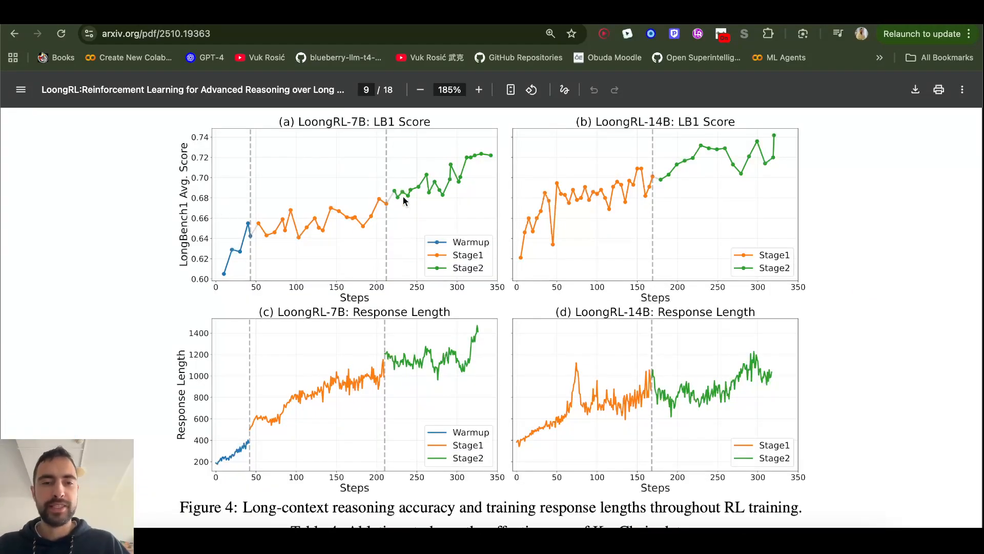
mouse_move(242, 239)
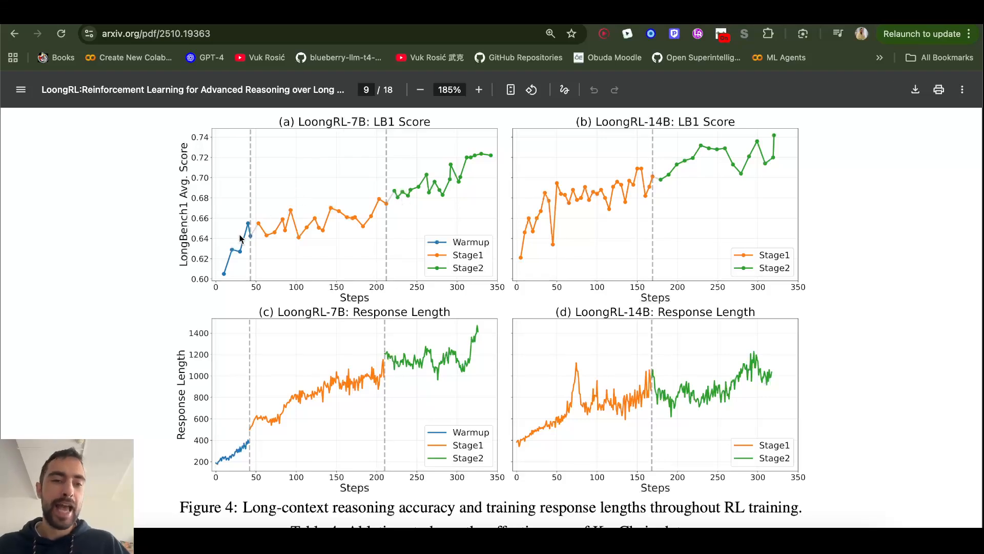
mouse_move(472, 171)
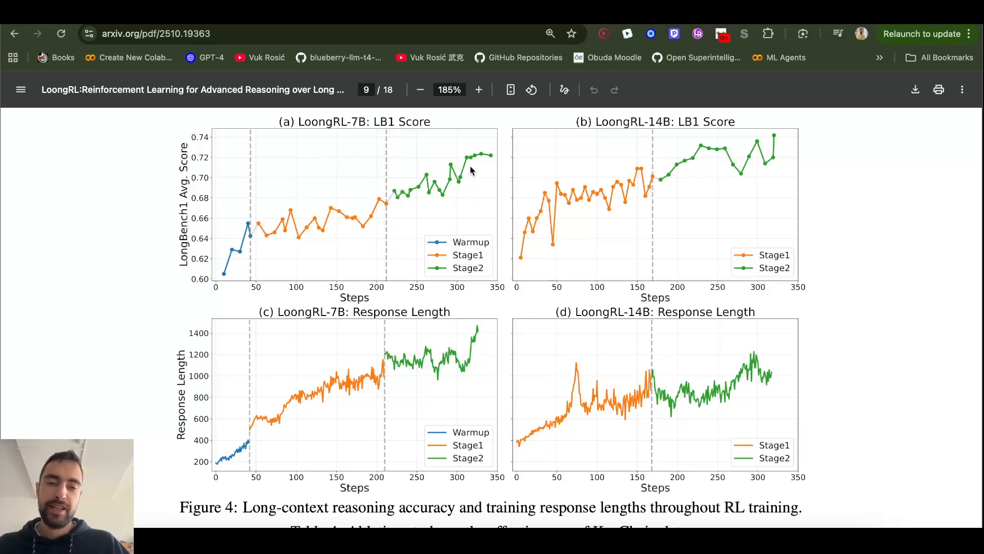
mouse_move(266, 409)
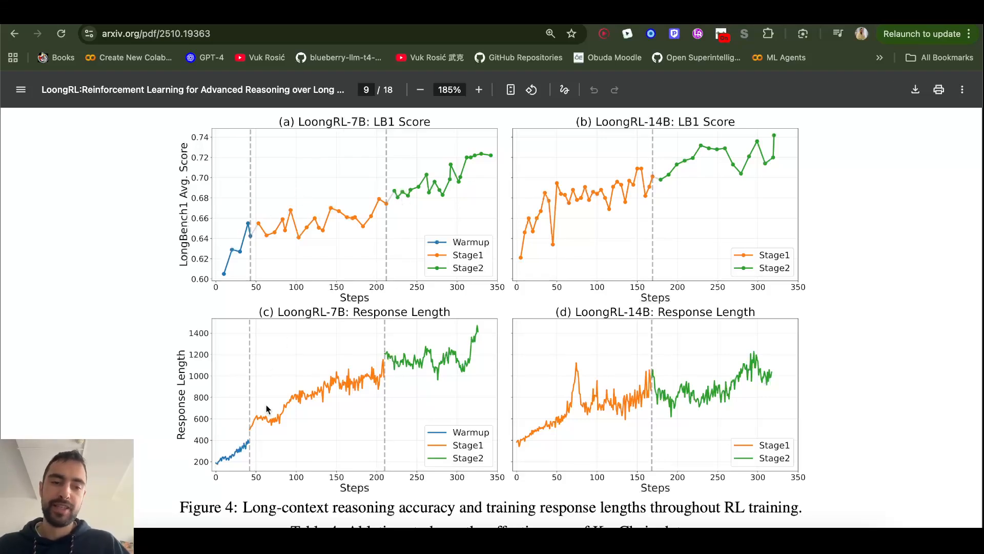
mouse_move(452, 352)
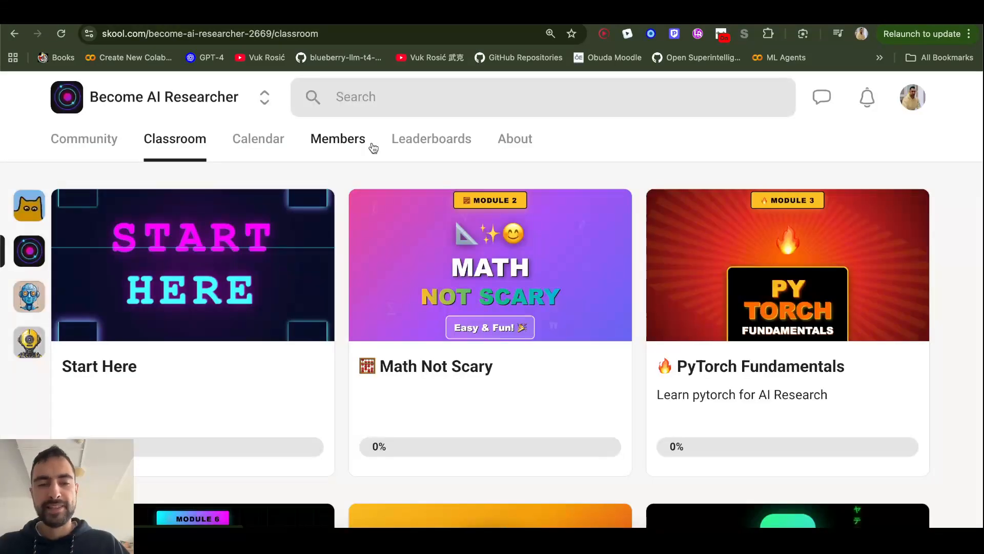
Step: Switch Skool's Become AI Researcher group to Community and browse posts like New Lesson: RMSNorm
scroll("down", 3)
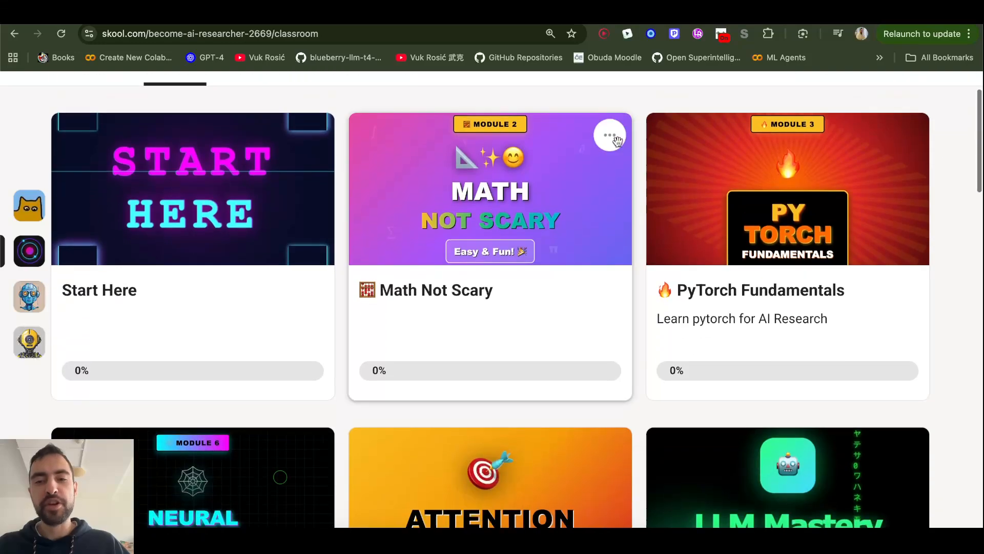
scroll("up", 3)
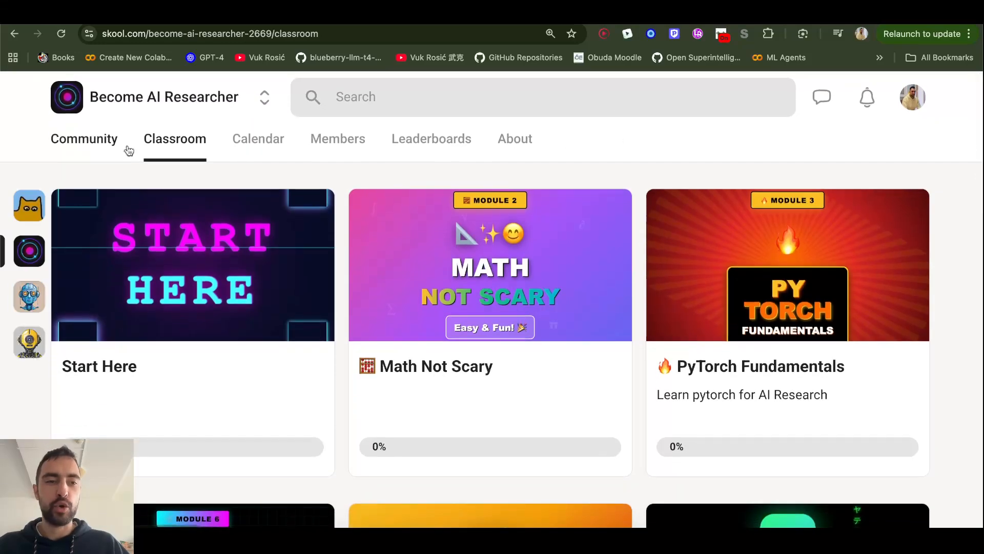
left_click(83, 139)
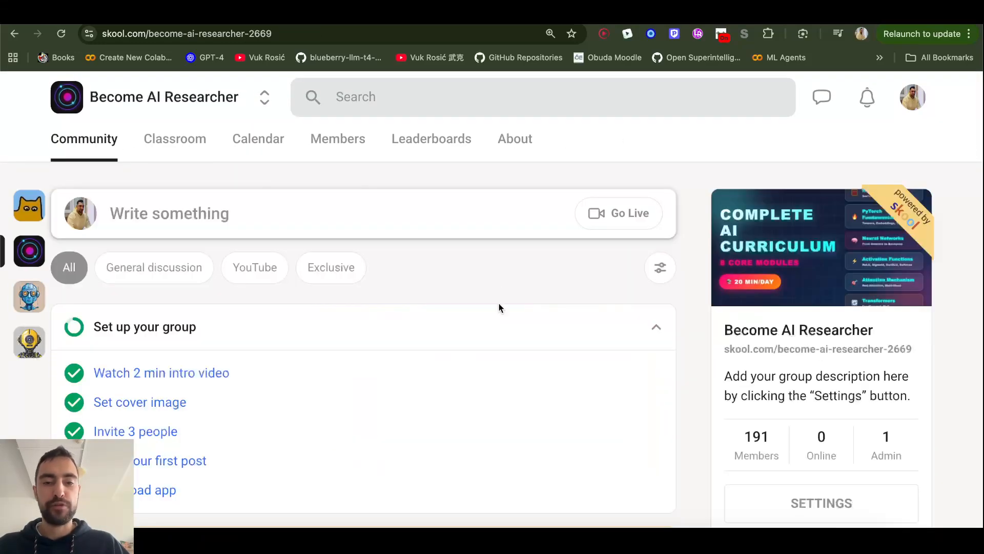
scroll("down", 3)
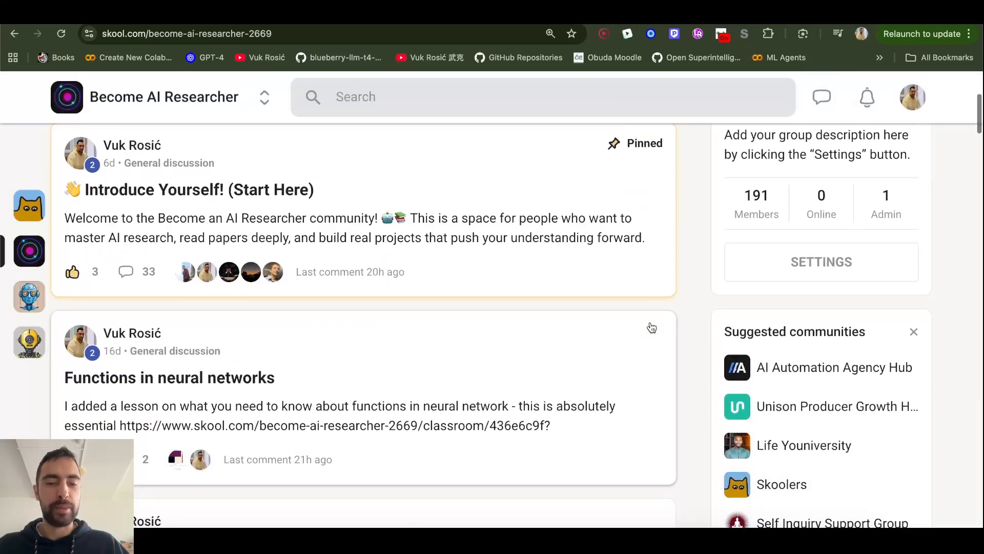
scroll("down", 3)
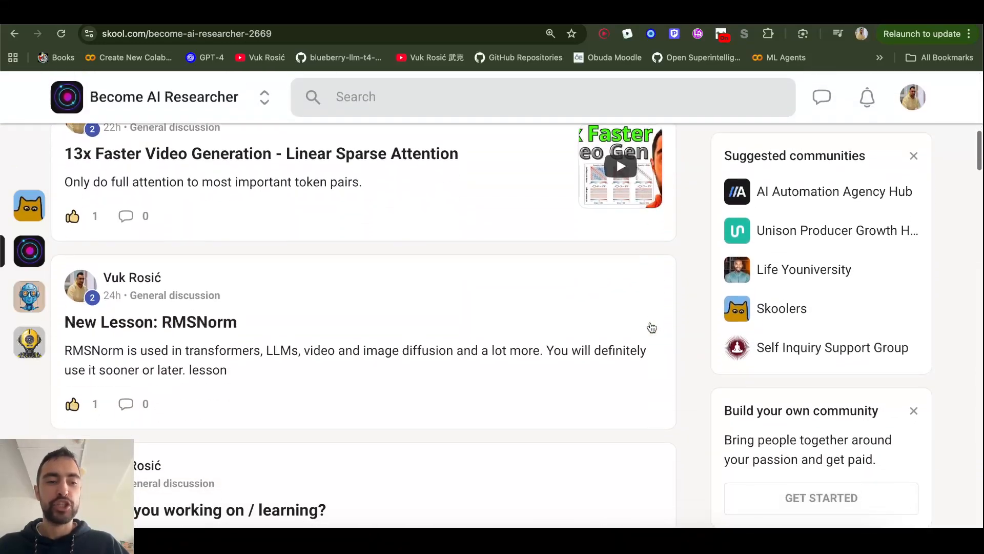
scroll("down", 3)
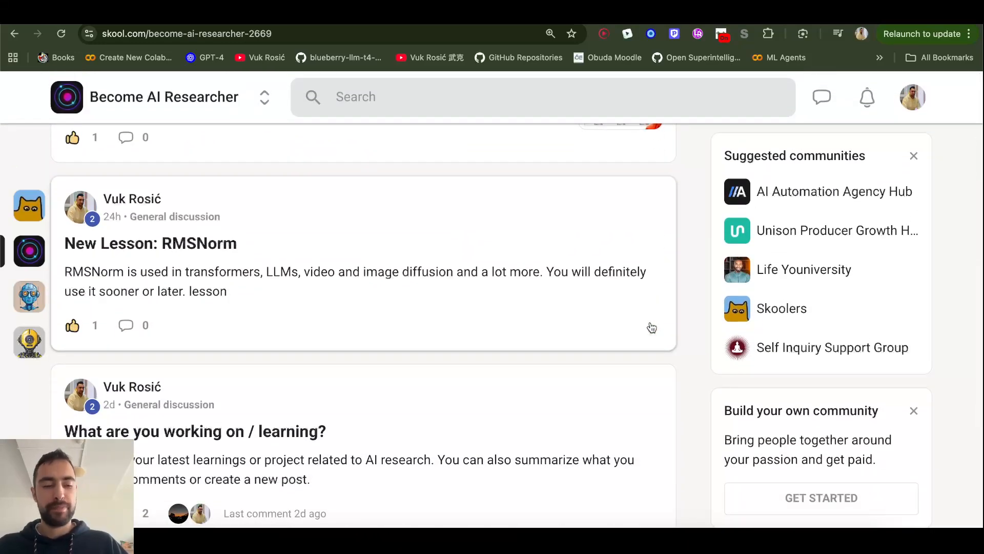